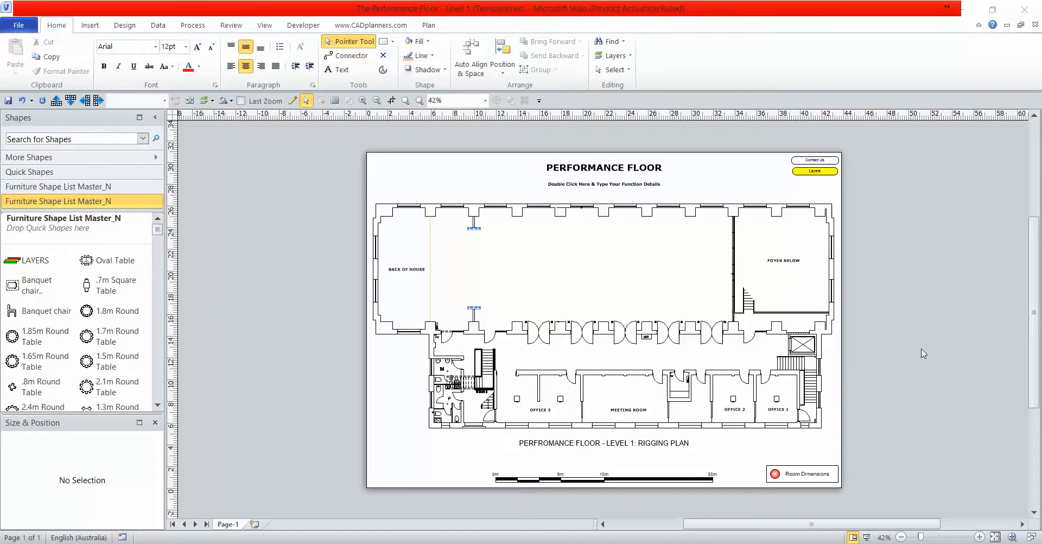
{"action": "mouse_move", "coordinate": [671, 433]}
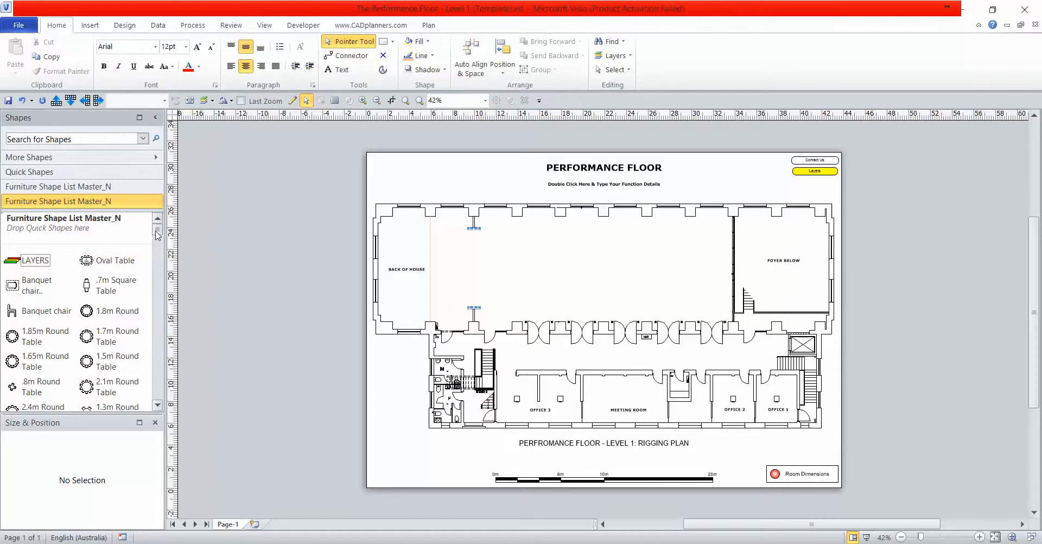
- Place a grand piano at the top of the main performance hall
{"action": "scroll", "scroll_direction": "down", "scroll_amount": 3}
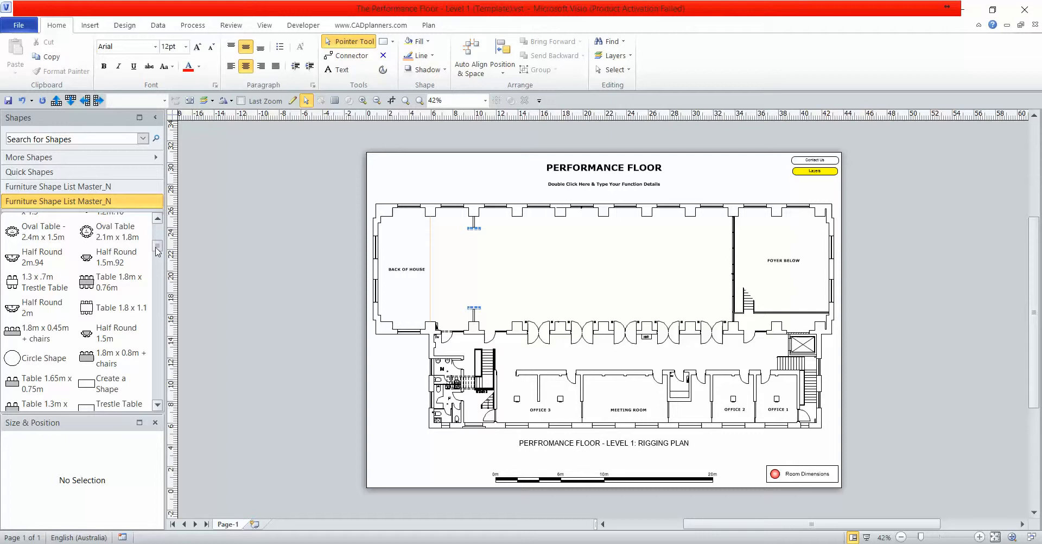
{"action": "scroll", "scroll_direction": "down", "scroll_amount": 3}
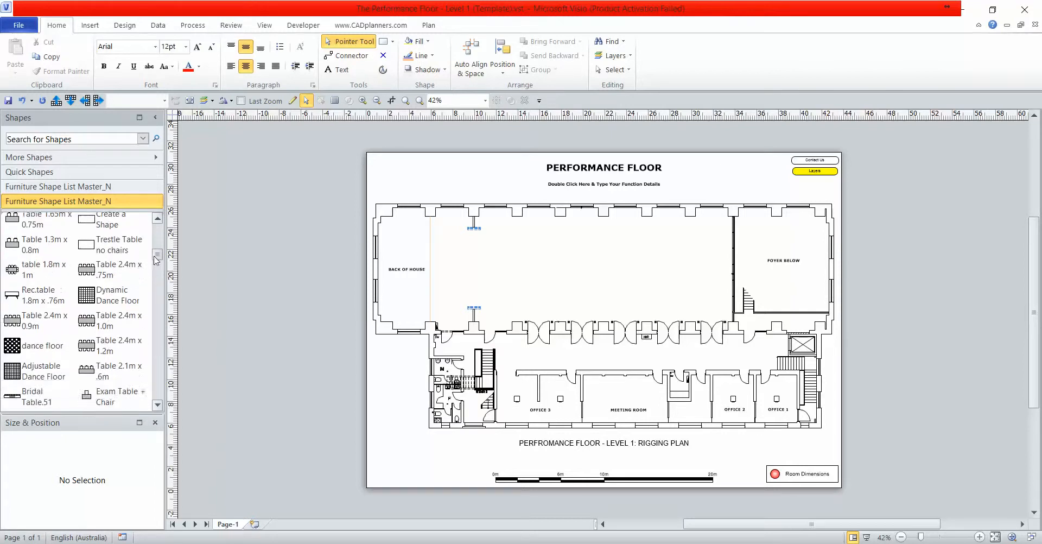
{"action": "scroll", "scroll_direction": "down", "scroll_amount": 3}
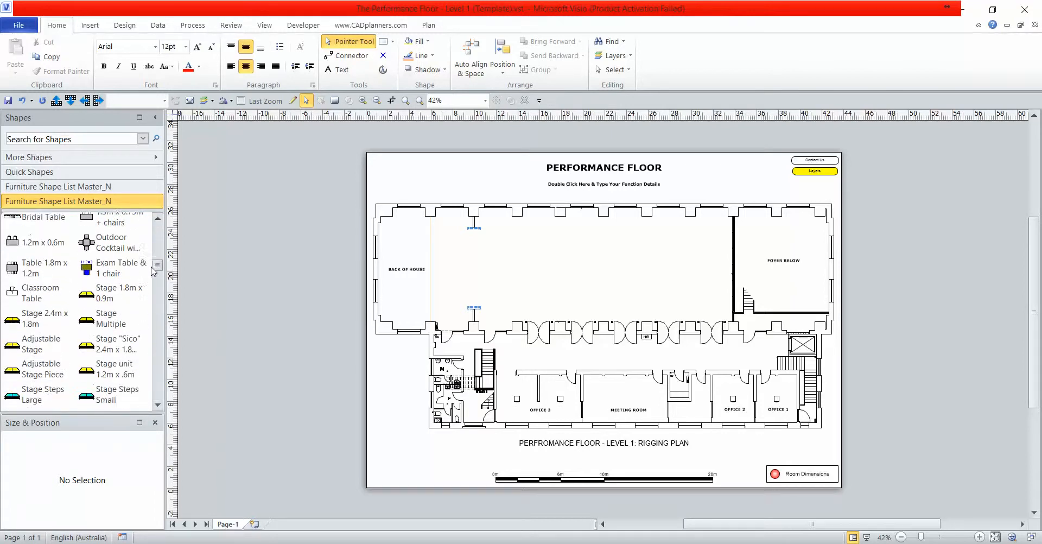
{"action": "scroll", "scroll_direction": "down", "scroll_amount": 3}
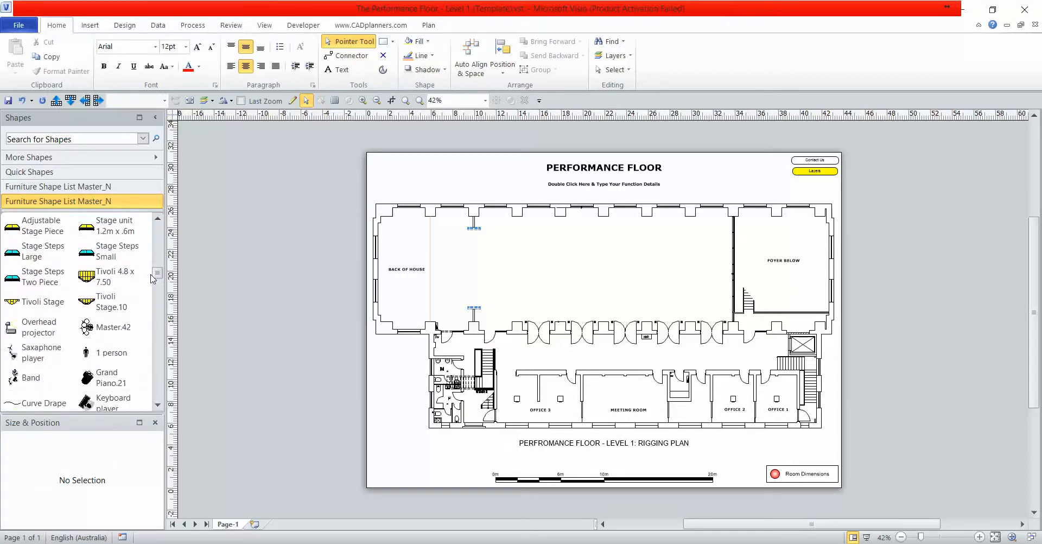
{"action": "scroll", "scroll_direction": "down", "scroll_amount": 3}
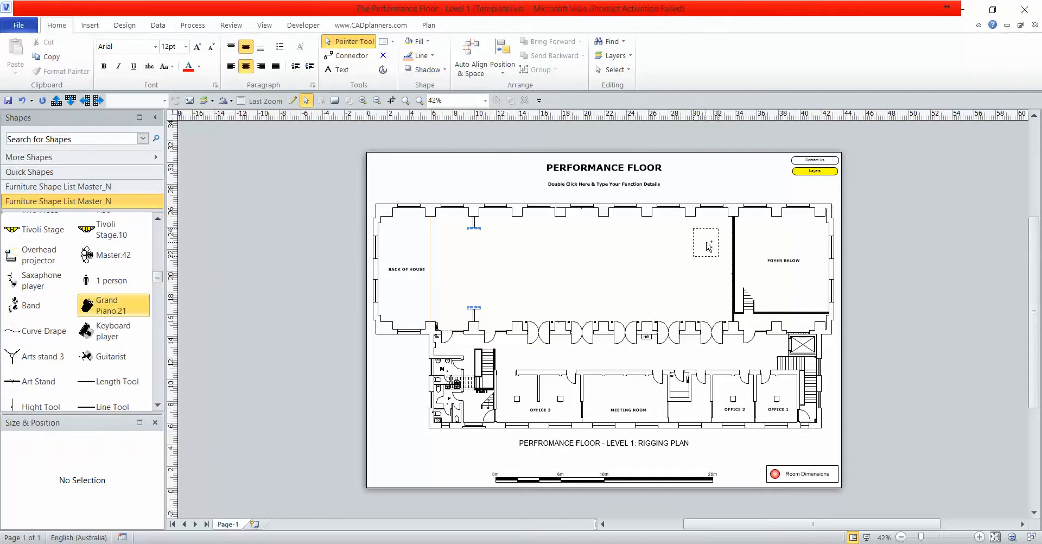
{"action": "left_click", "coordinate": [707, 243]}
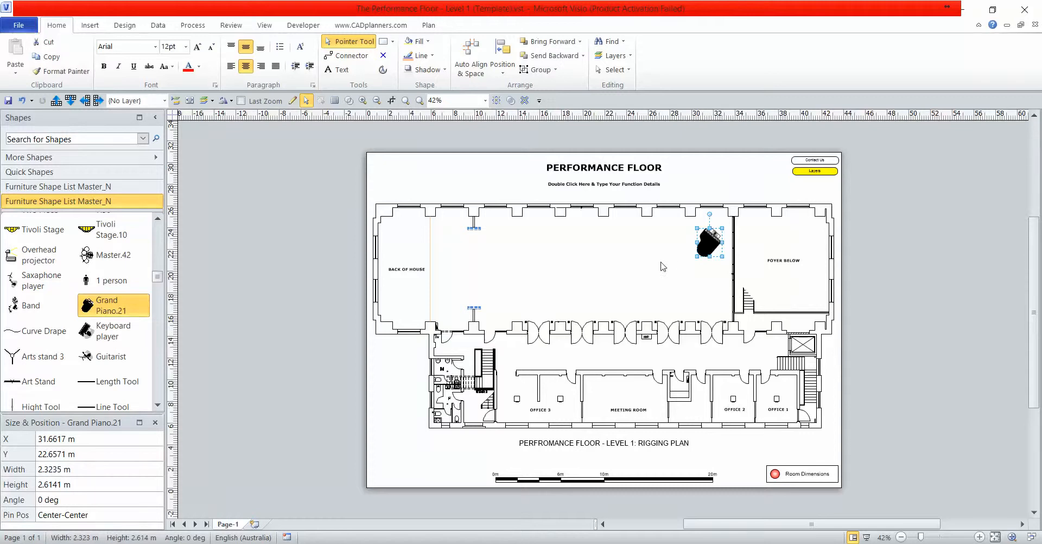
- Place a band group just below the grand piano
{"action": "left_click", "coordinate": [30, 305]}
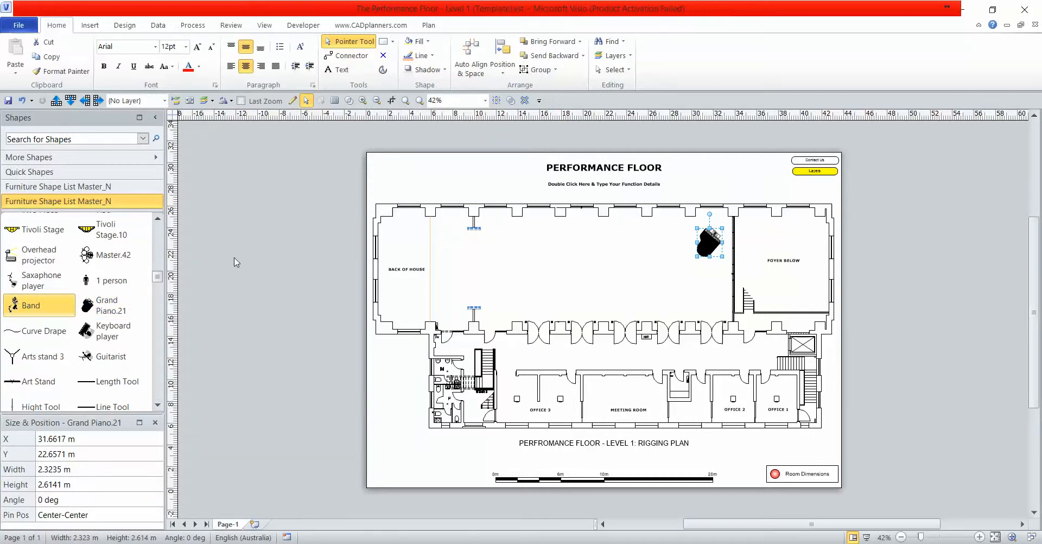
{"action": "left_click", "coordinate": [236, 262]}
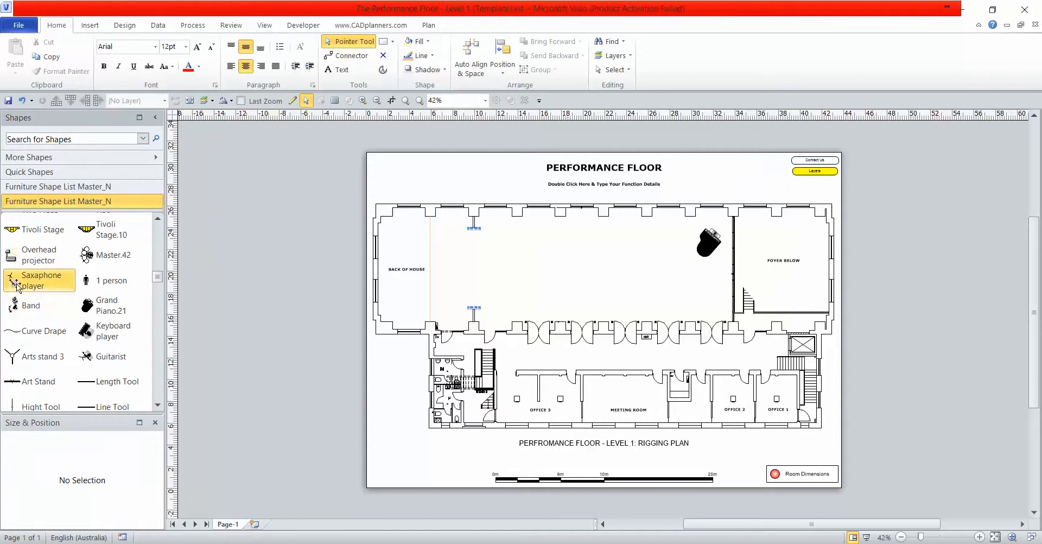
{"action": "left_click", "coordinate": [31, 305]}
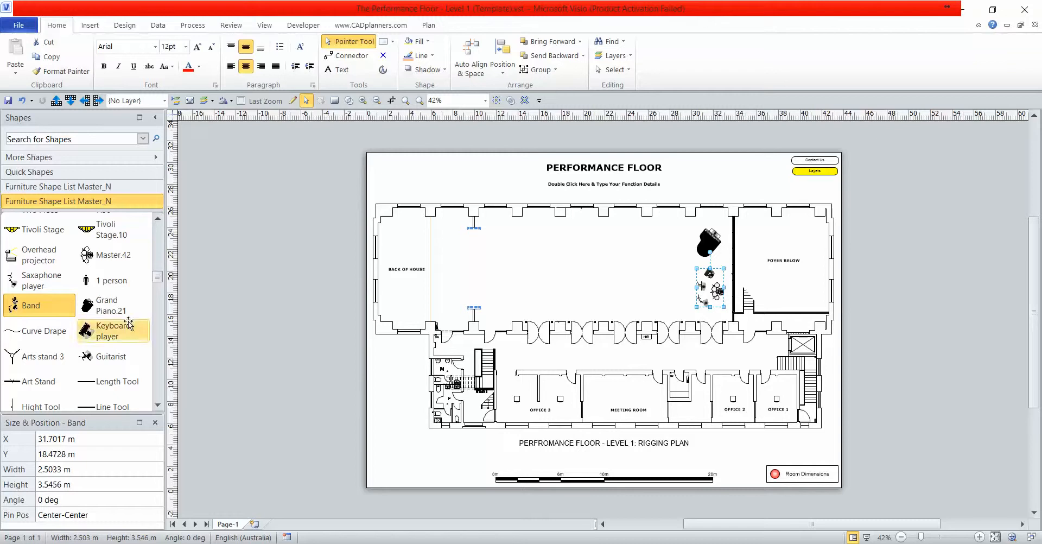
- Add a group of four people mid-room and zoom in near the band
{"action": "scroll", "scroll_direction": "down", "scroll_amount": 3}
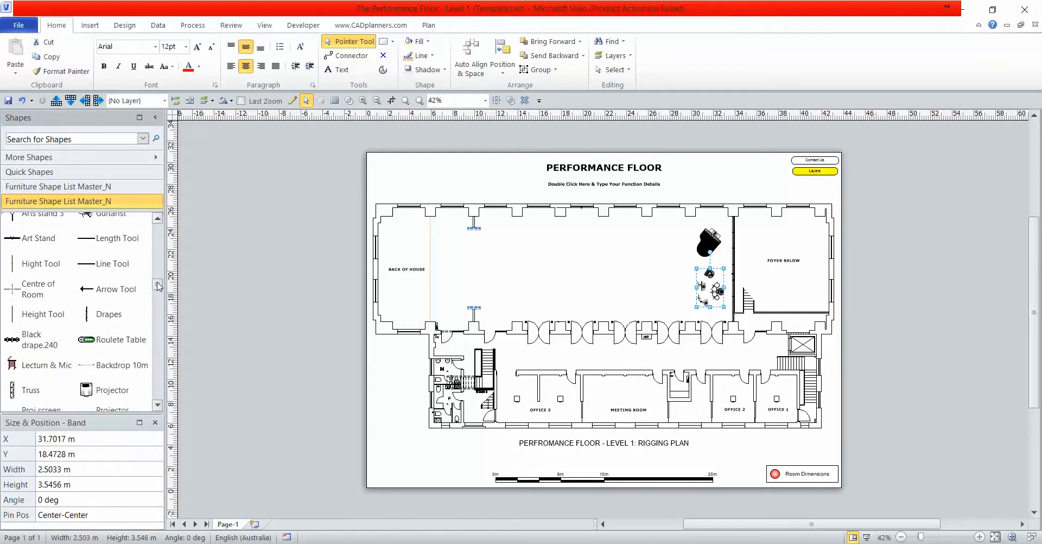
{"action": "scroll", "scroll_direction": "down", "scroll_amount": 3}
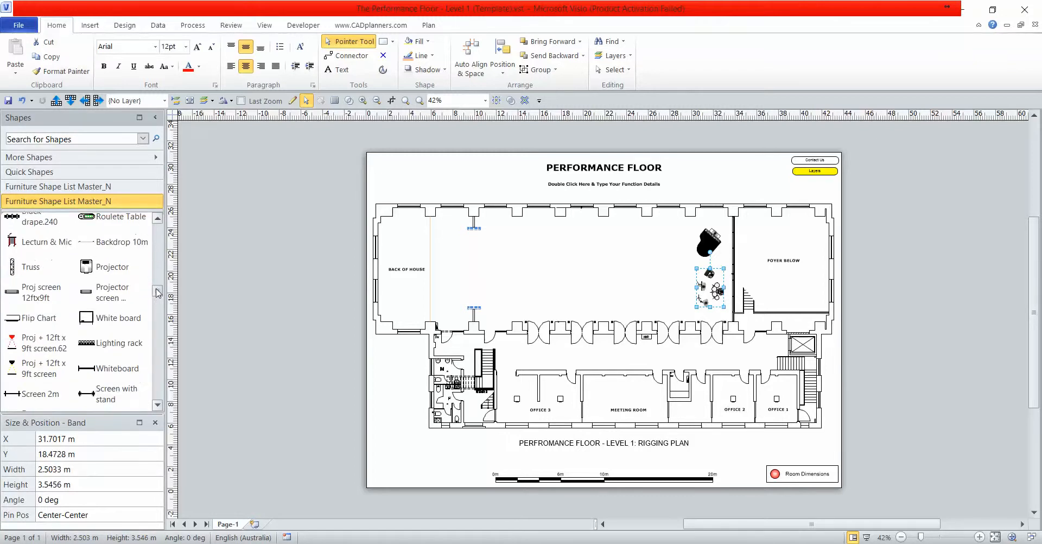
{"action": "scroll", "scroll_direction": "down", "scroll_amount": 3}
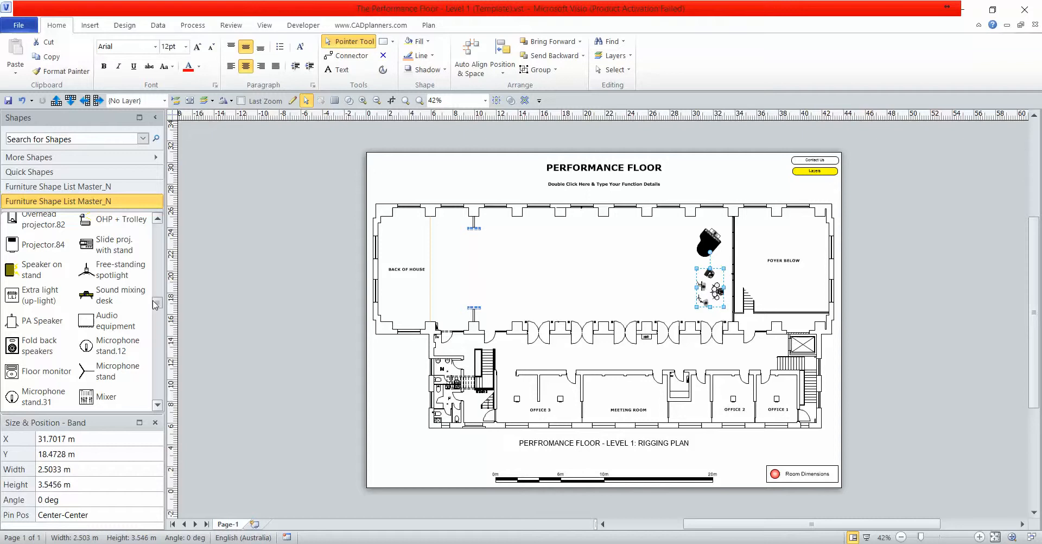
{"action": "scroll", "scroll_direction": "down", "scroll_amount": 3}
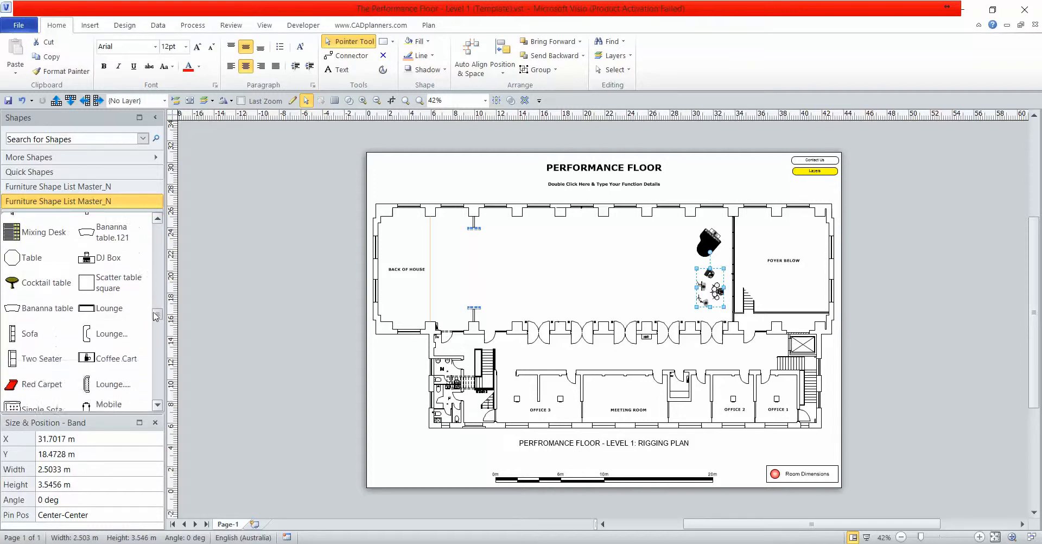
{"action": "scroll", "scroll_direction": "down", "scroll_amount": 3}
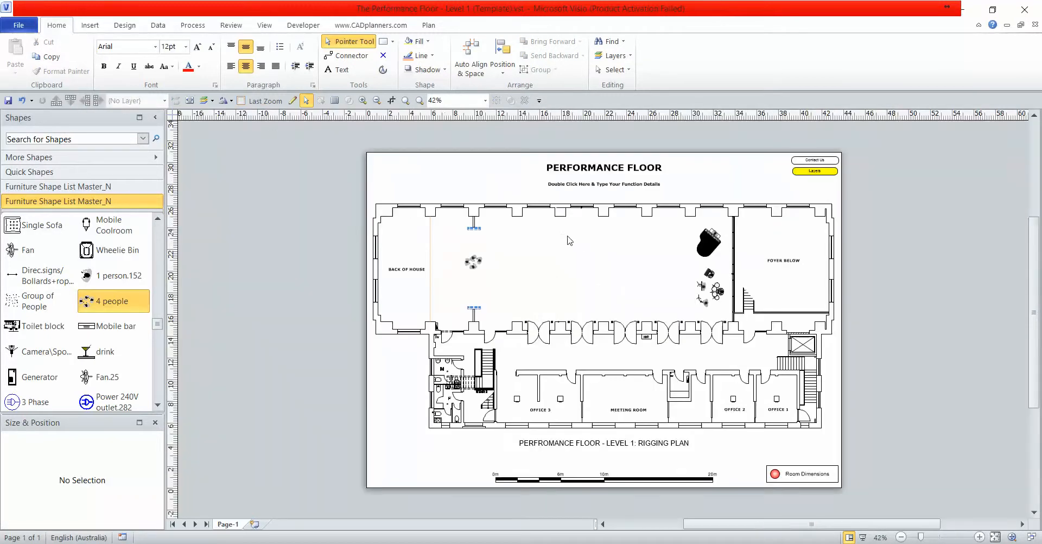
{"action": "left_click", "coordinate": [568, 240]}
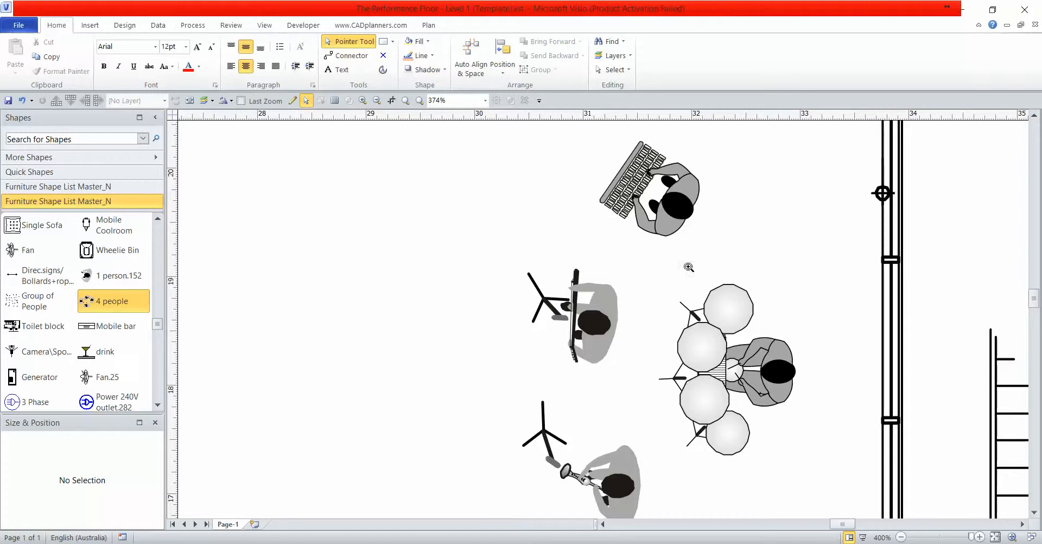
{"action": "scroll", "scroll_direction": "down", "scroll_amount": 3}
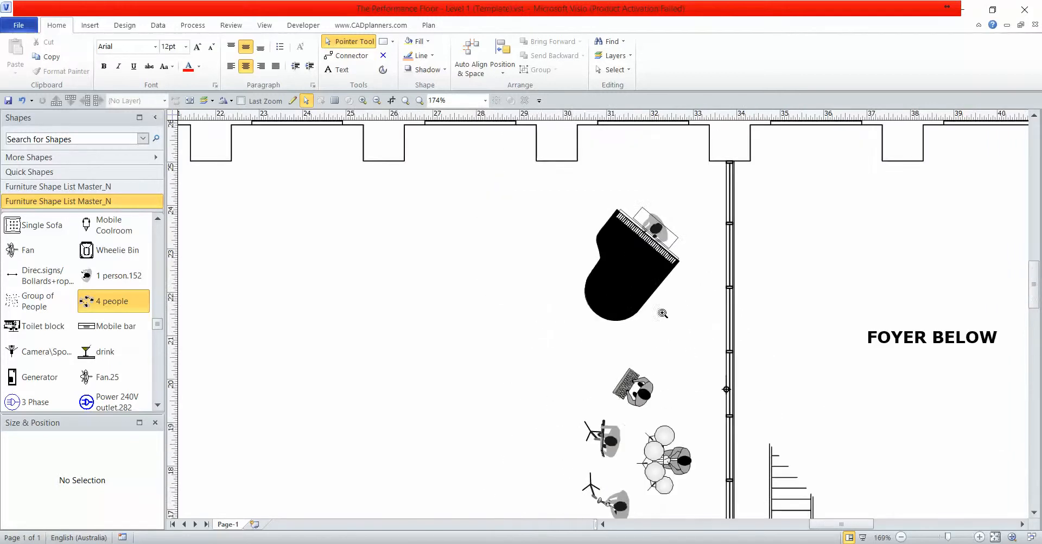
{"action": "scroll", "scroll_direction": "down", "scroll_amount": 3}
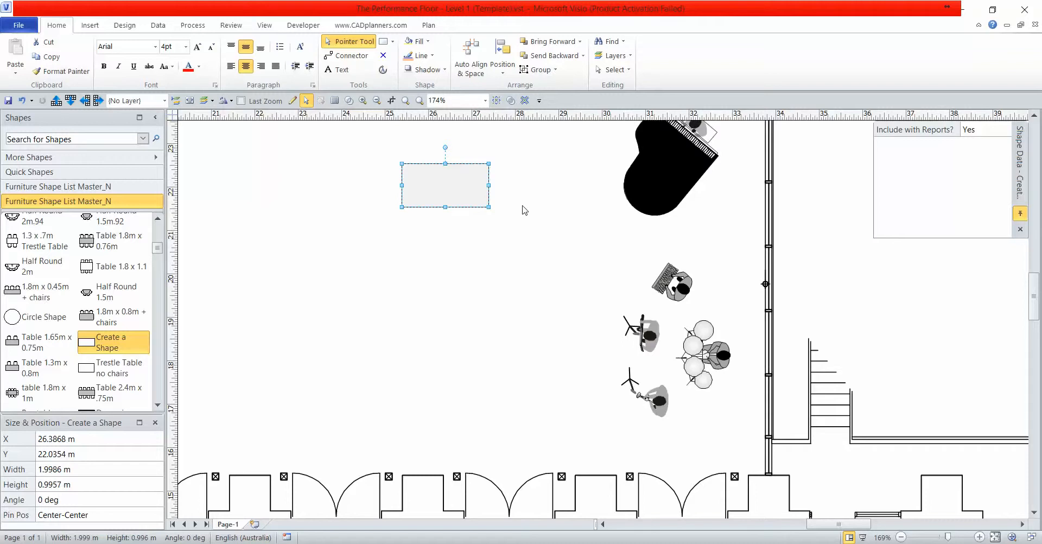
{"action": "mouse_move", "coordinate": [532, 215]}
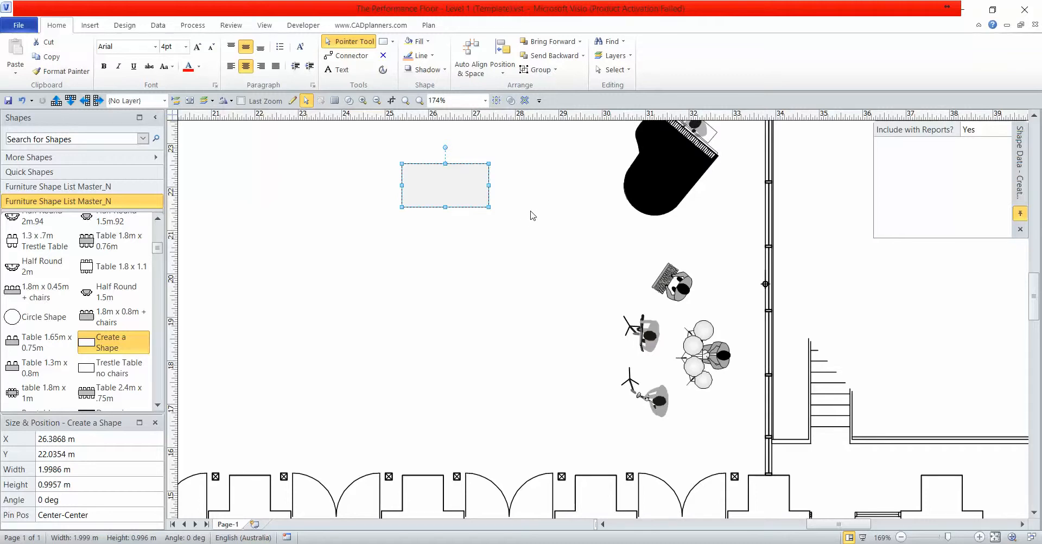
{"action": "mouse_move", "coordinate": [474, 160]}
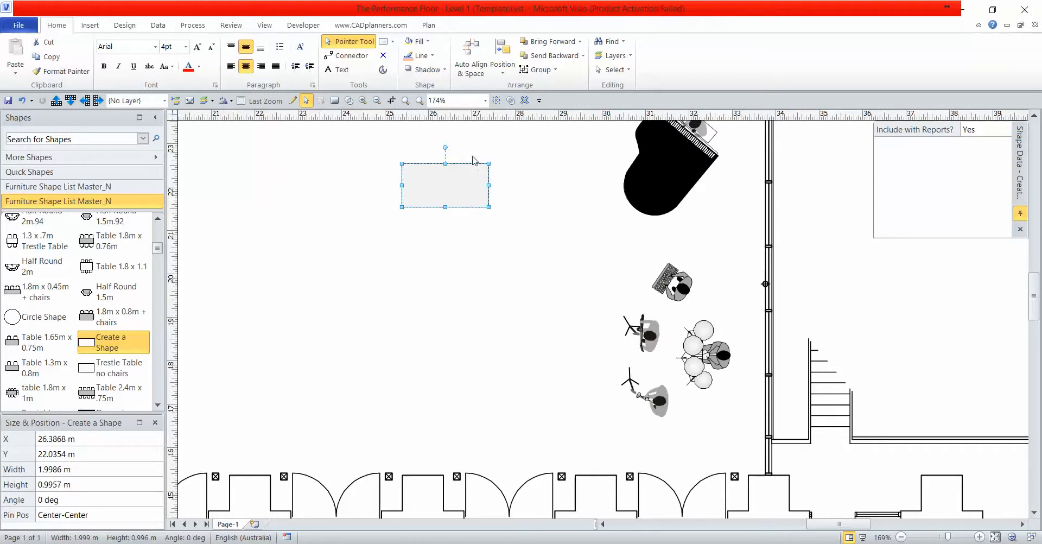
{"action": "mouse_move", "coordinate": [83, 477]}
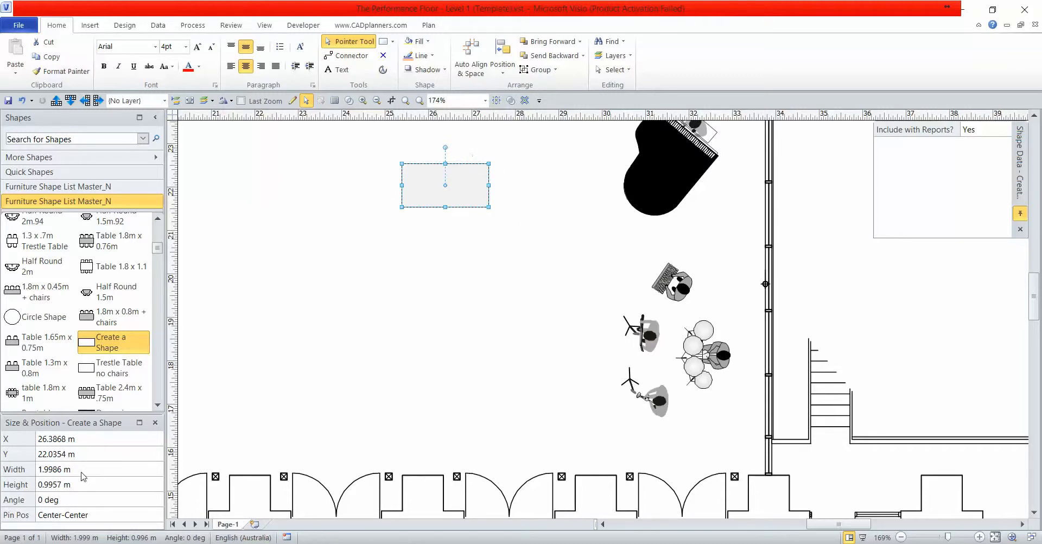
- Size the rectangle to 2.4 m by 1.2 m and rotate it to stand upright beside the piano
{"action": "triple_click", "coordinate": [55, 484]}
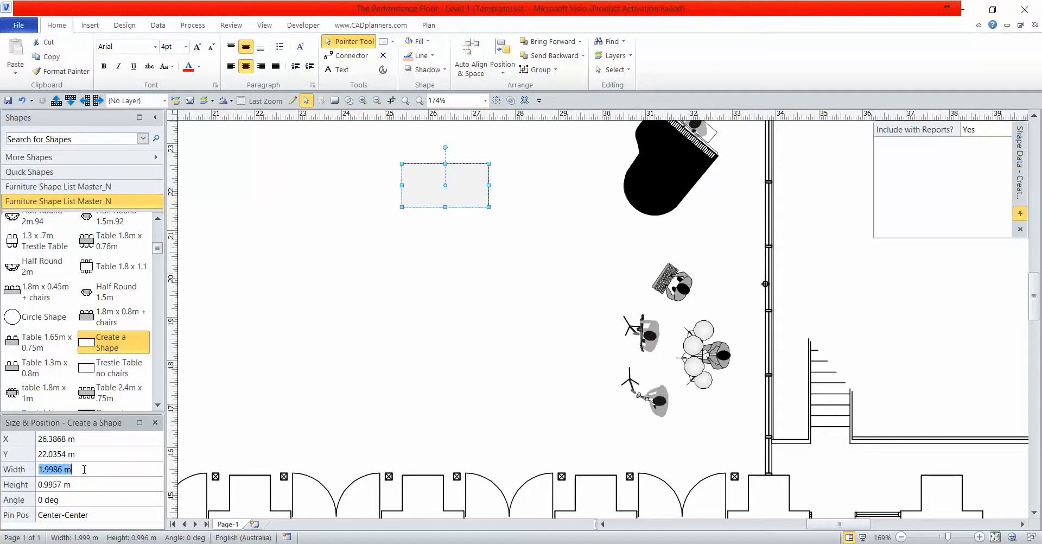
{"action": "type", "text": "2."}
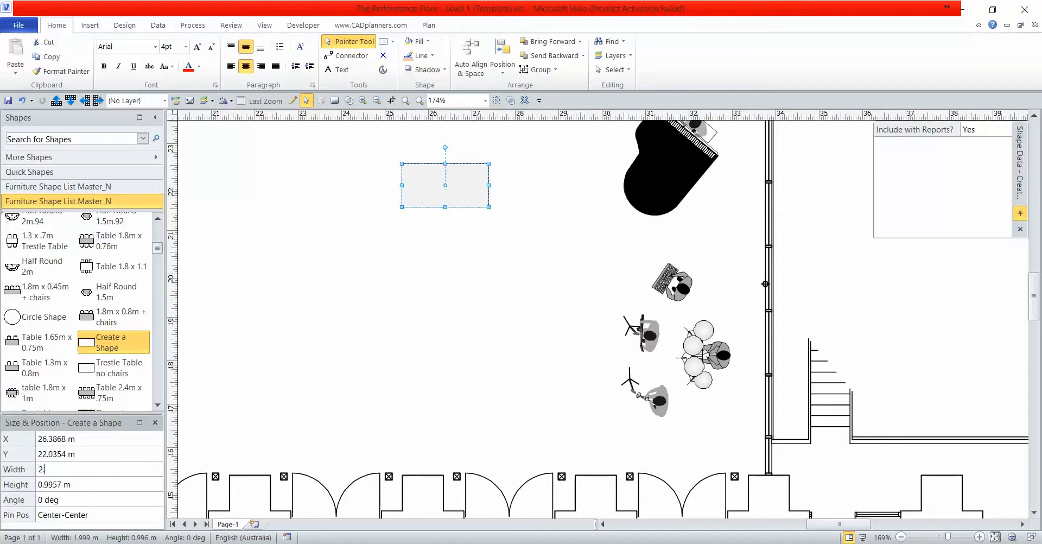
{"action": "key", "text": "Return"}
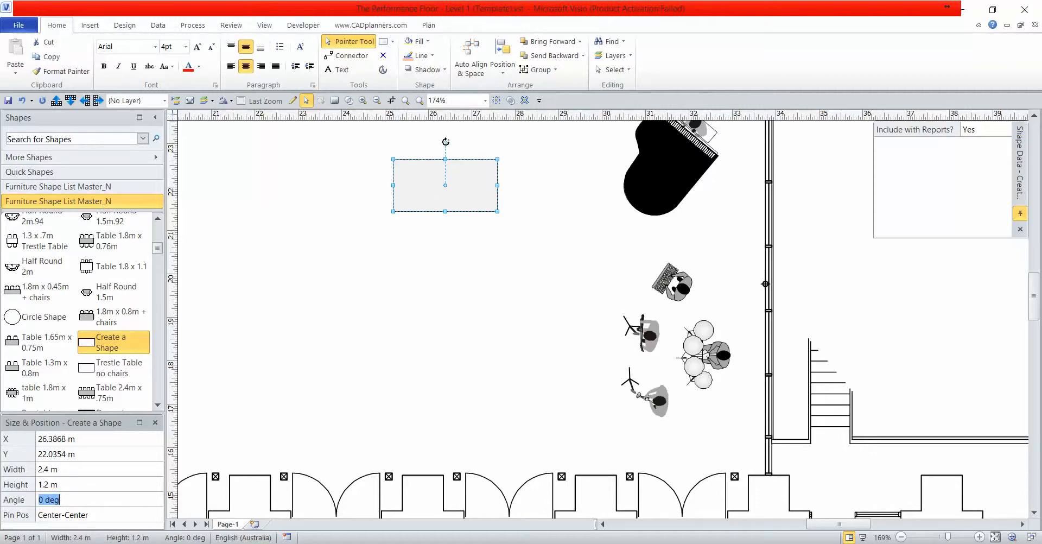
{"action": "left_click_drag", "start_coordinate": [445, 141], "coordinate": [474, 154]}
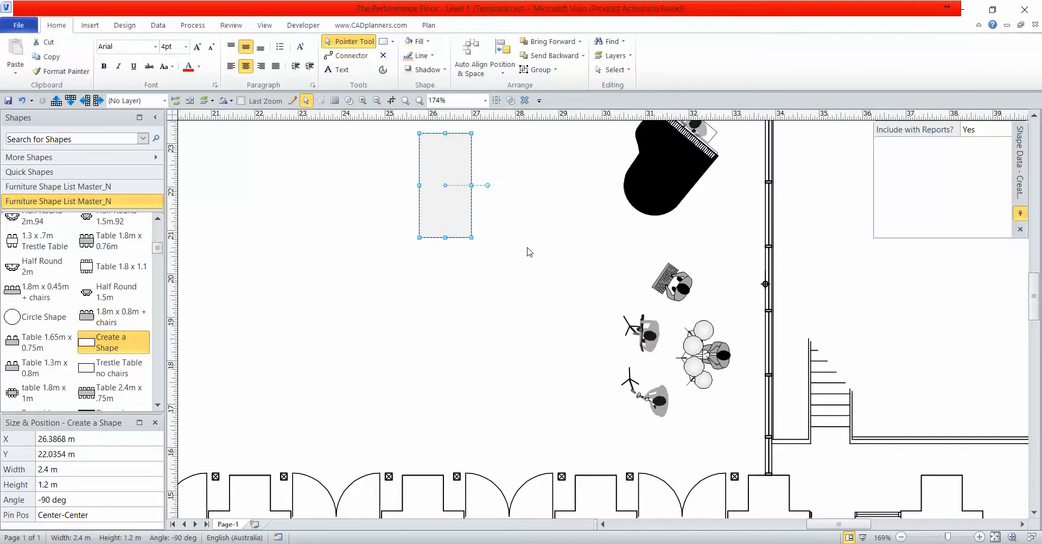
{"action": "left_click", "coordinate": [528, 251]}
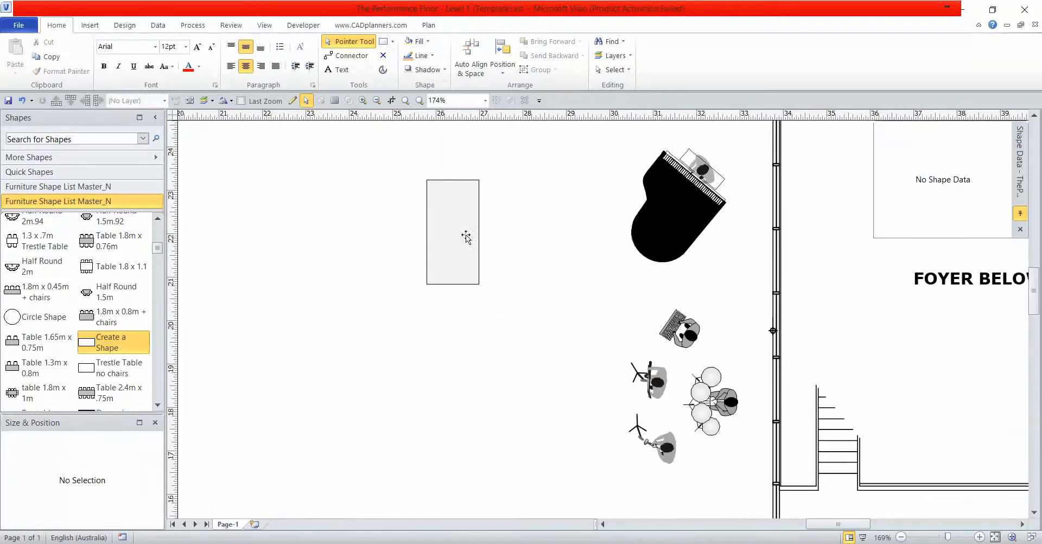
- Copy the 2.4 m by 1.2 m platform downward into a stack of three
{"action": "left_click", "coordinate": [453, 232]}
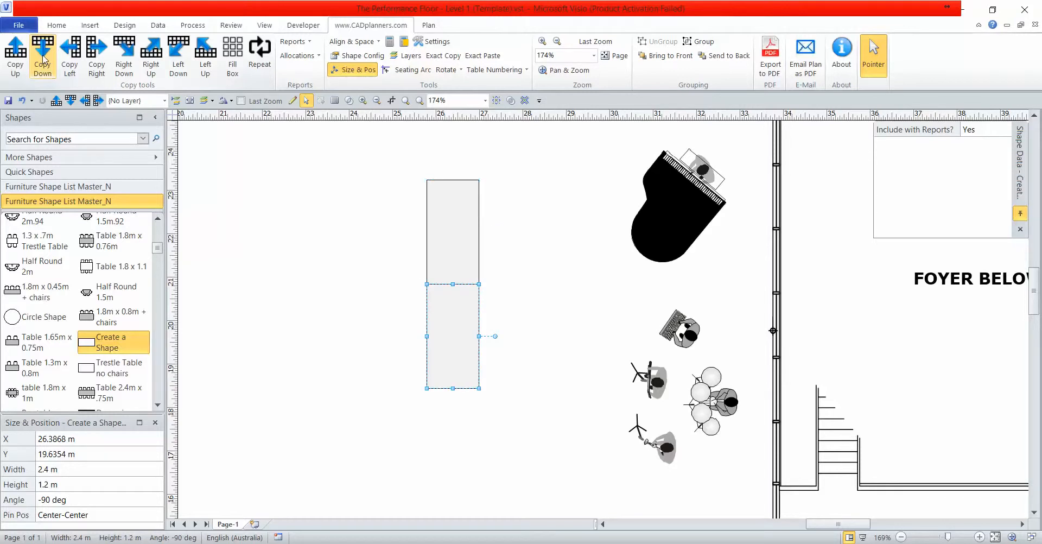
{"action": "left_click", "coordinate": [43, 56]}
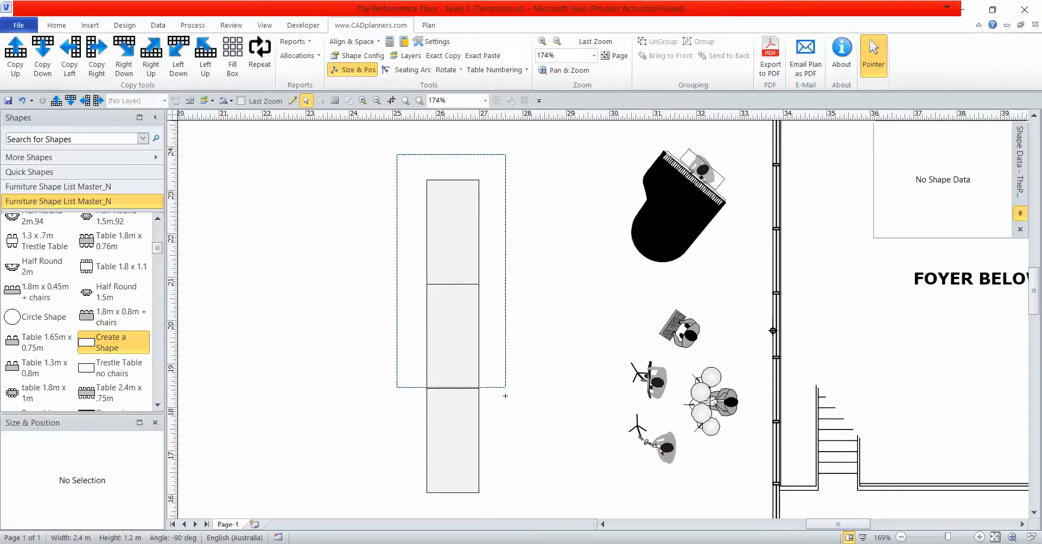
{"action": "left_click", "coordinate": [452, 229]}
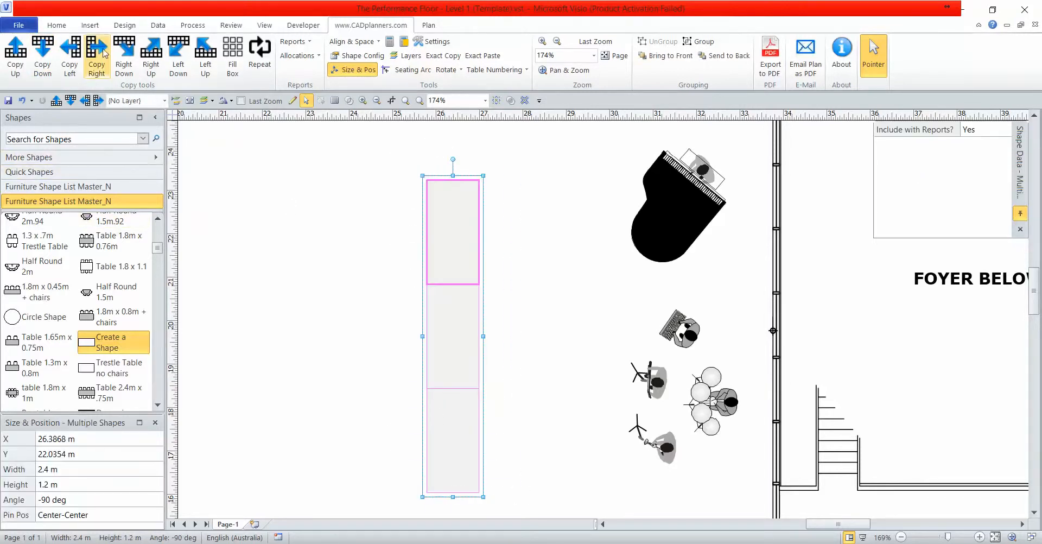
- Repeat the stacked platforms to the right to form the nine-piece stage block with steps
{"action": "left_click", "coordinate": [97, 52]}
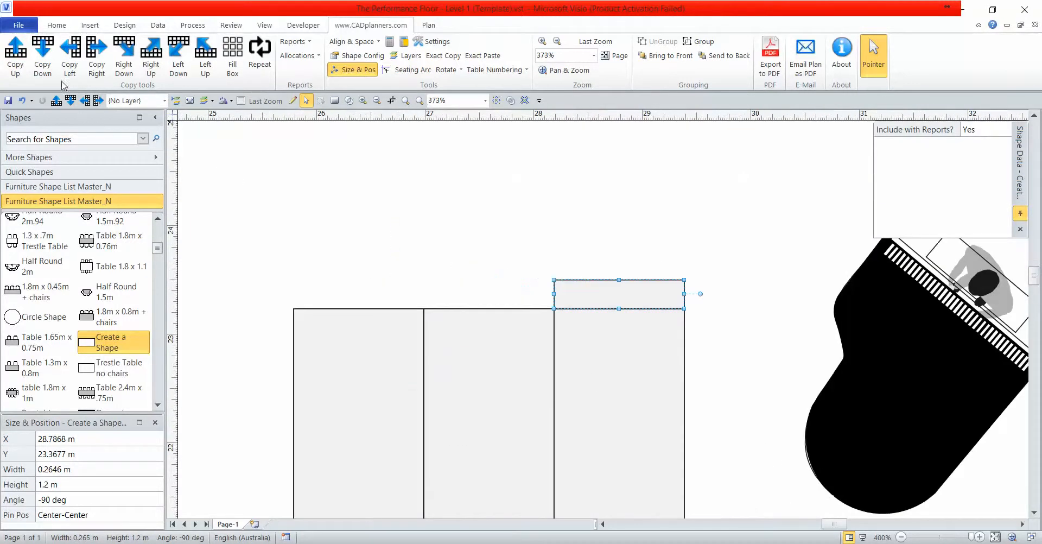
{"action": "left_click", "coordinate": [453, 247]}
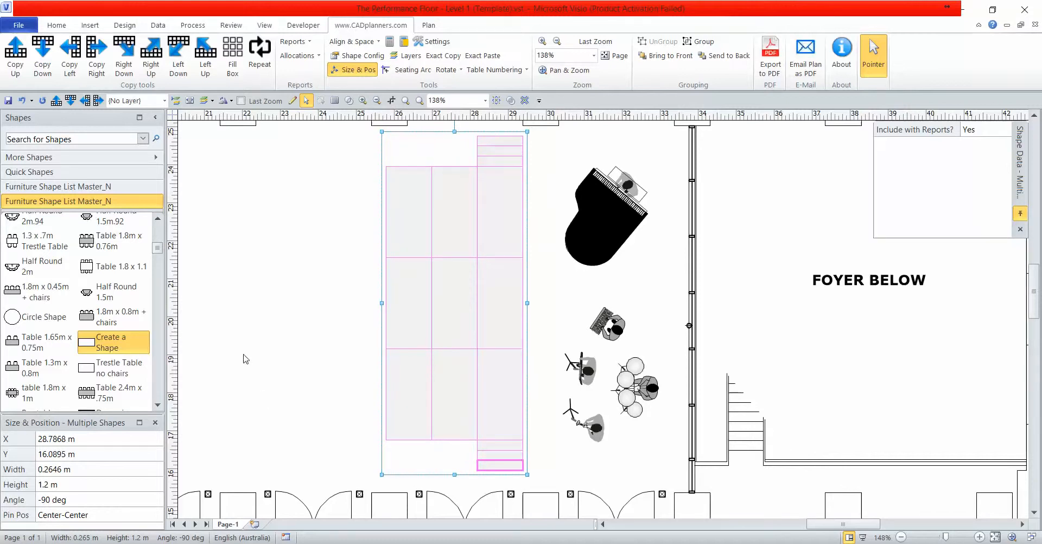
{"action": "left_click", "coordinate": [244, 359]}
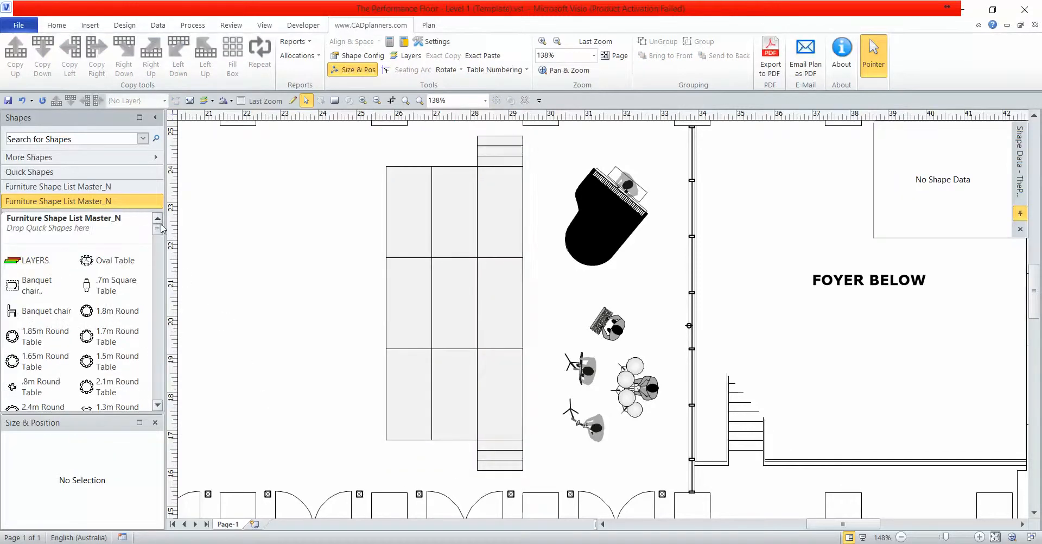
- Place a lectern with microphone on the left of the stage, turned so the speaker stands behind it
{"action": "scroll", "scroll_direction": "down", "scroll_amount": 3}
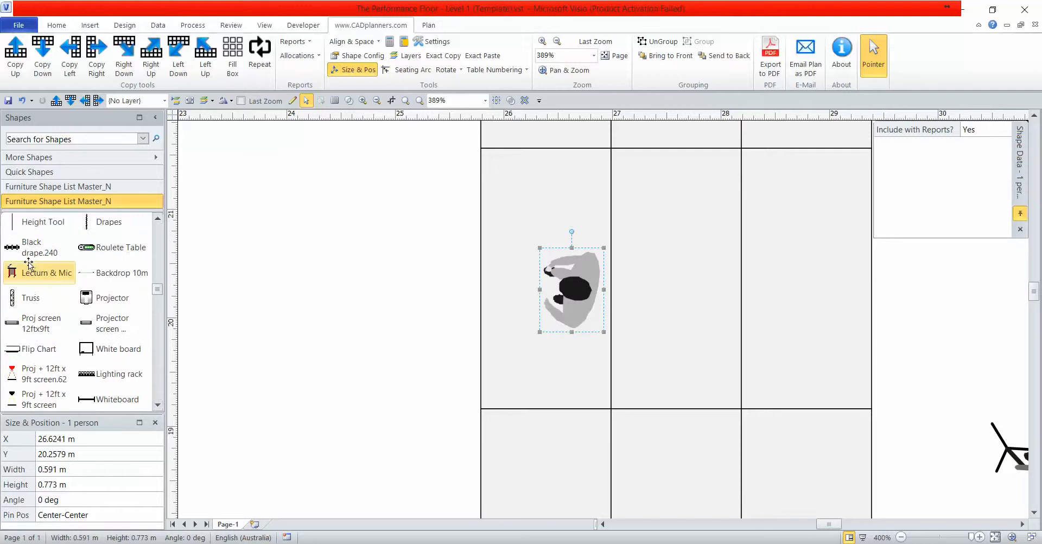
{"action": "left_click_drag", "start_coordinate": [39, 273], "coordinate": [517, 292]}
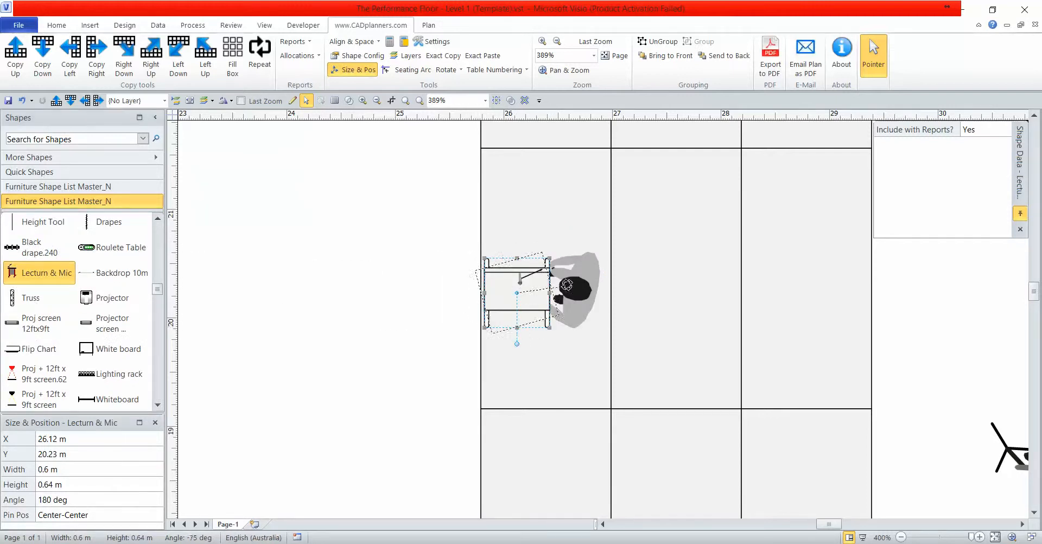
{"action": "left_click", "coordinate": [570, 285]}
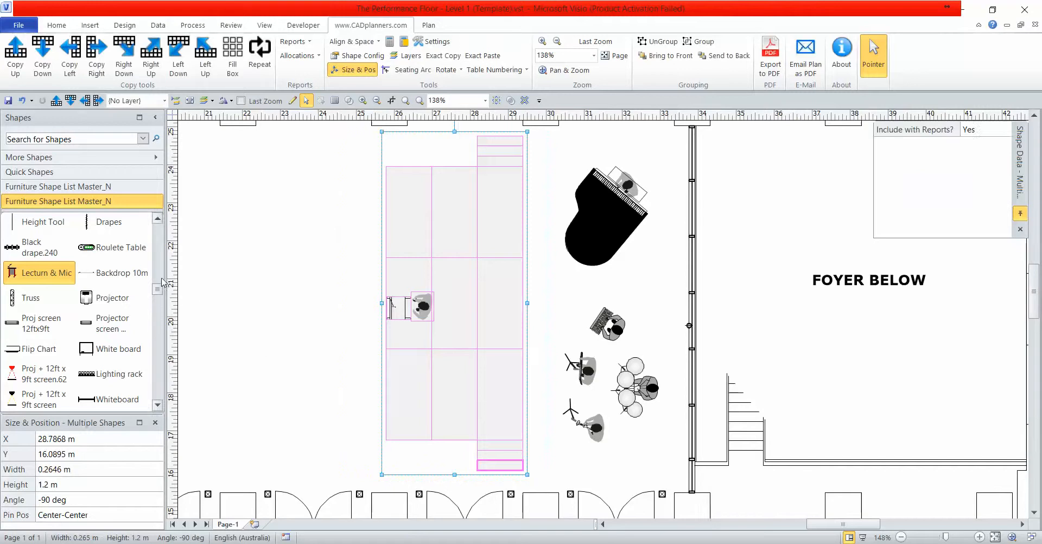
{"action": "left_click", "coordinate": [57, 201]}
{"action": "type", "text": "My"}
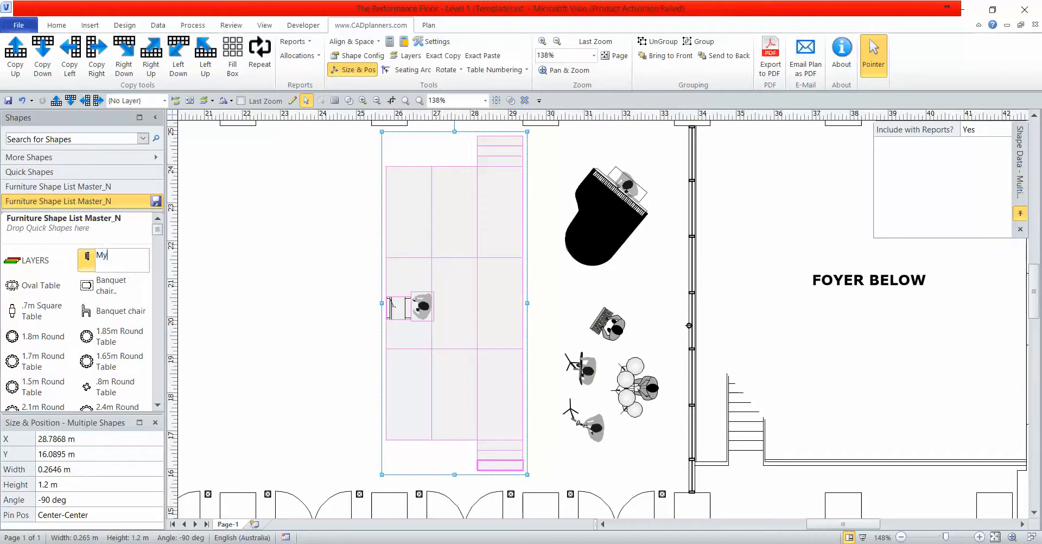
- Name the saved stage-with-lectern stencil master 'My Stage'
{"action": "type", "text": "Stage"}
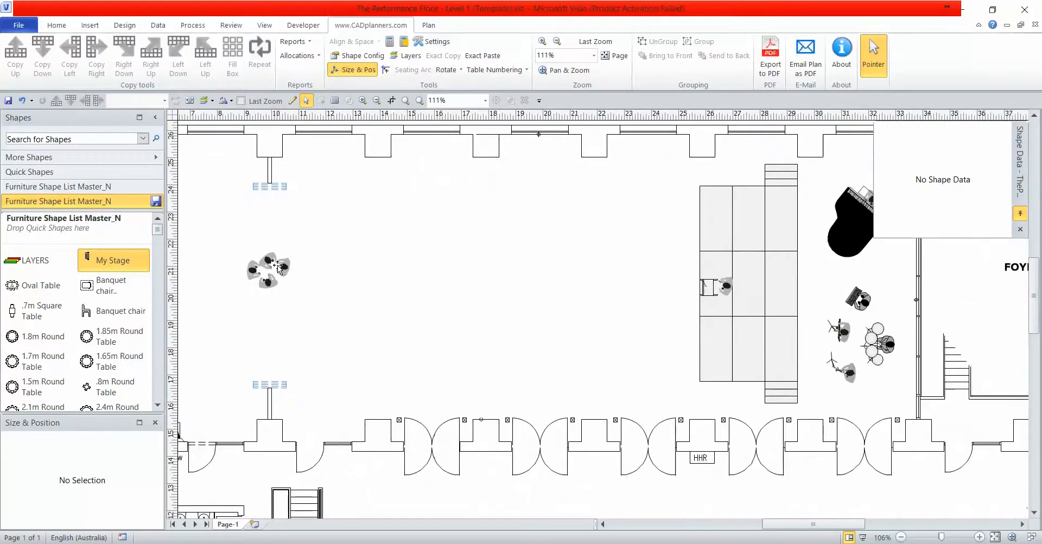
- Drop a banquet chair top-left, copy it down into a column and shift the lower chairs to leave an aisle
{"action": "left_click", "coordinate": [113, 285]}
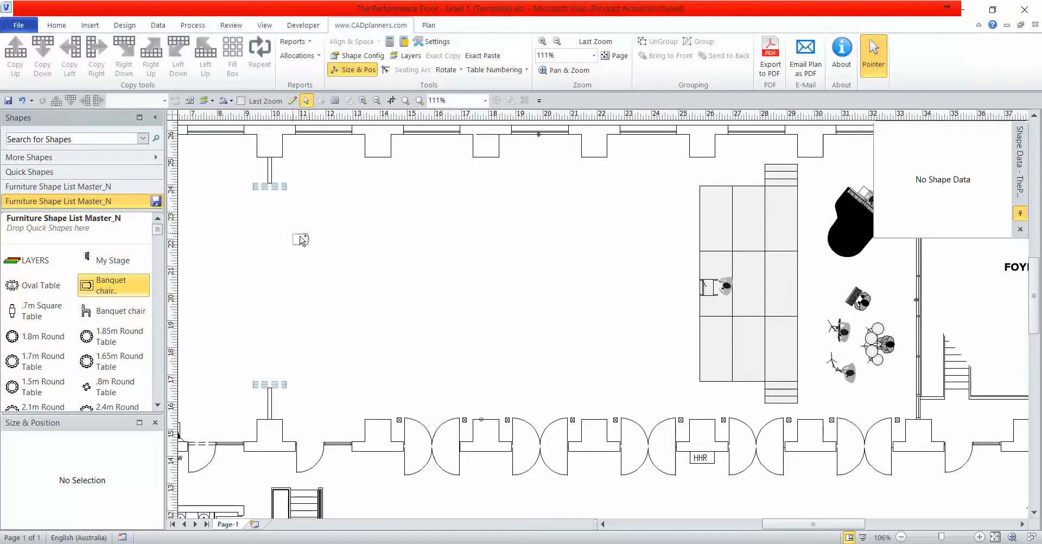
{"action": "left_click", "coordinate": [291, 228]}
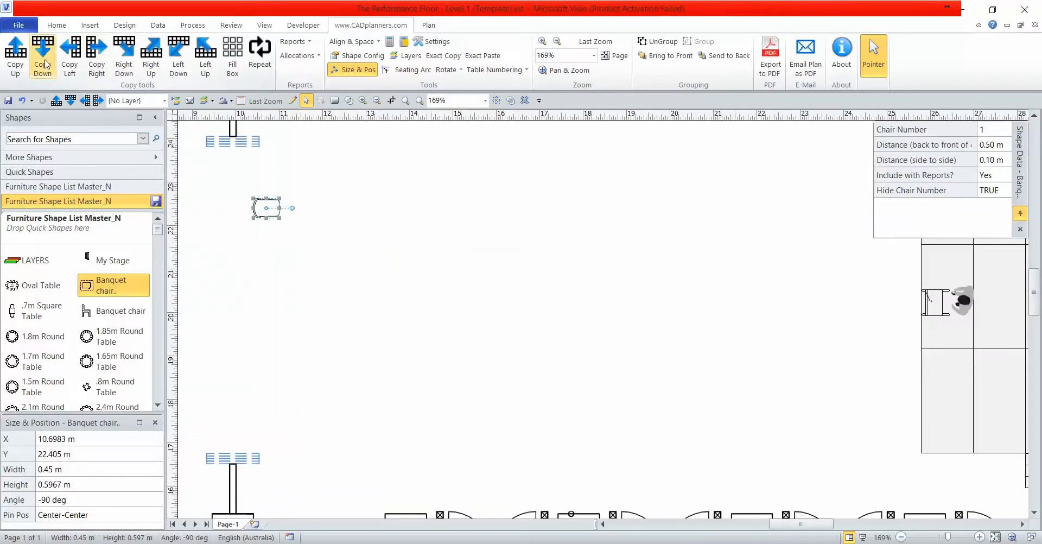
{"action": "left_click", "coordinate": [42, 57]}
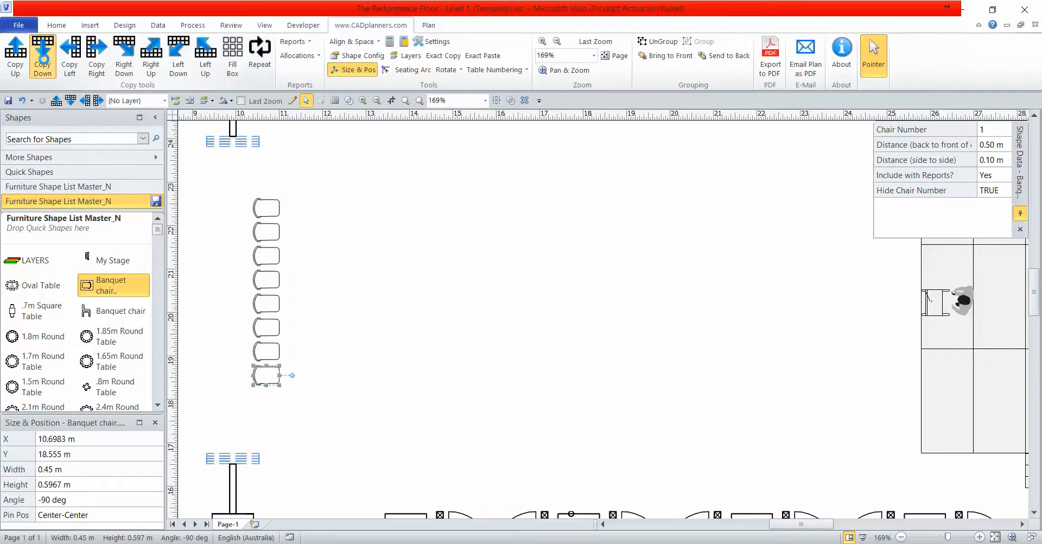
{"action": "left_click_drag", "start_coordinate": [266, 374], "coordinate": [266, 423]}
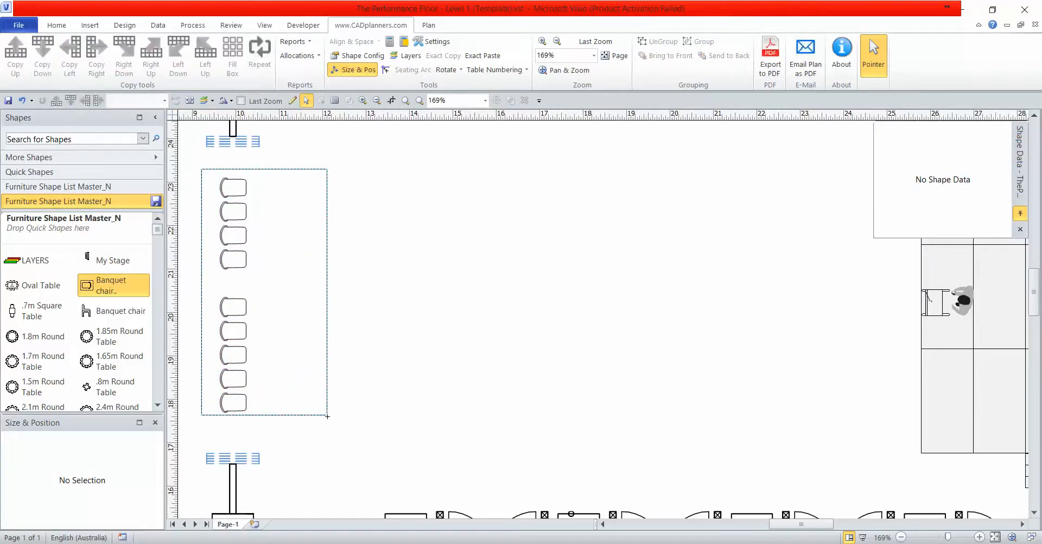
- Copy the chair column rightward into a 13-column block, ready for seat numbering
{"action": "left_click", "coordinate": [95, 55]}
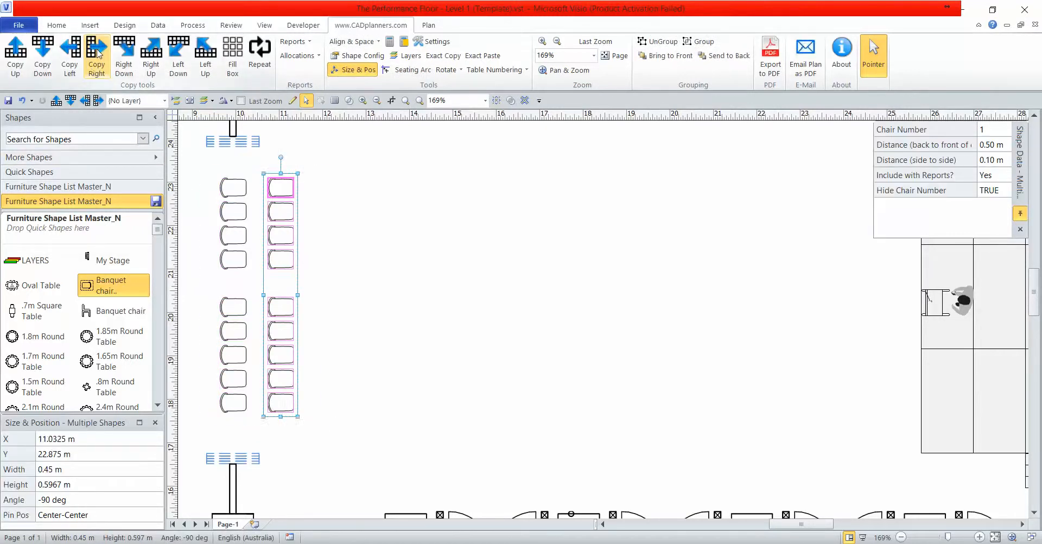
{"action": "left_click", "coordinate": [96, 55]}
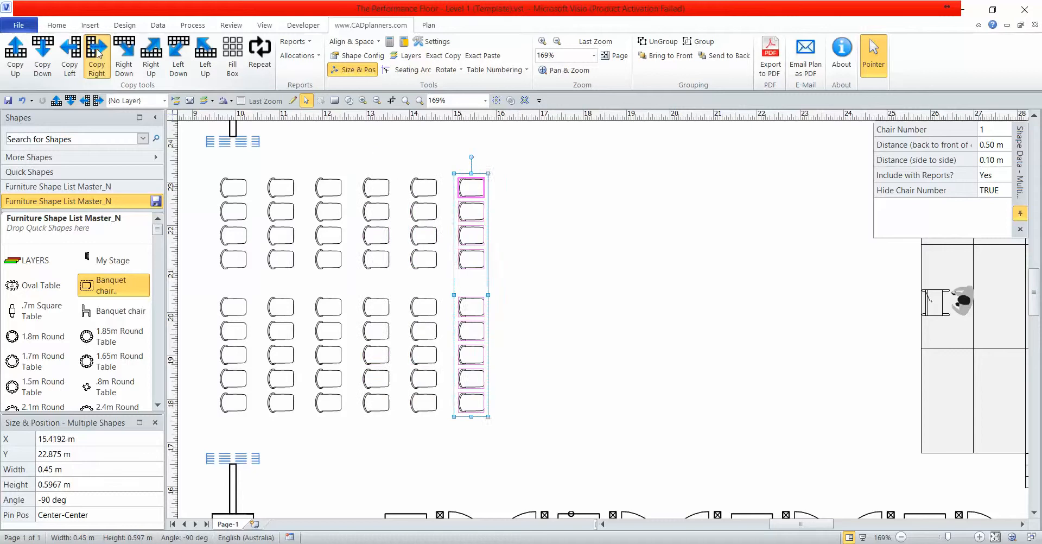
{"action": "left_click", "coordinate": [96, 55]}
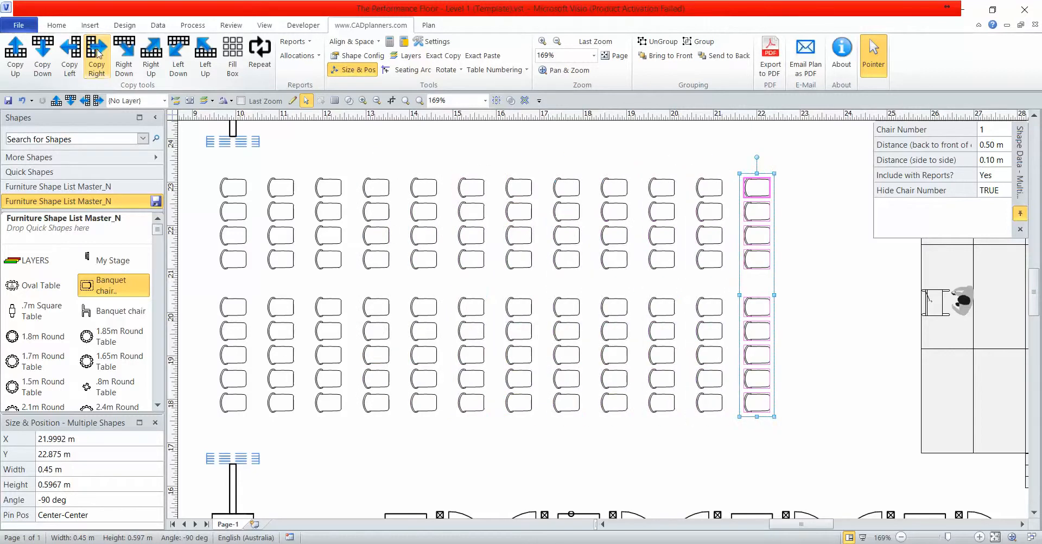
{"action": "left_click", "coordinate": [95, 55]}
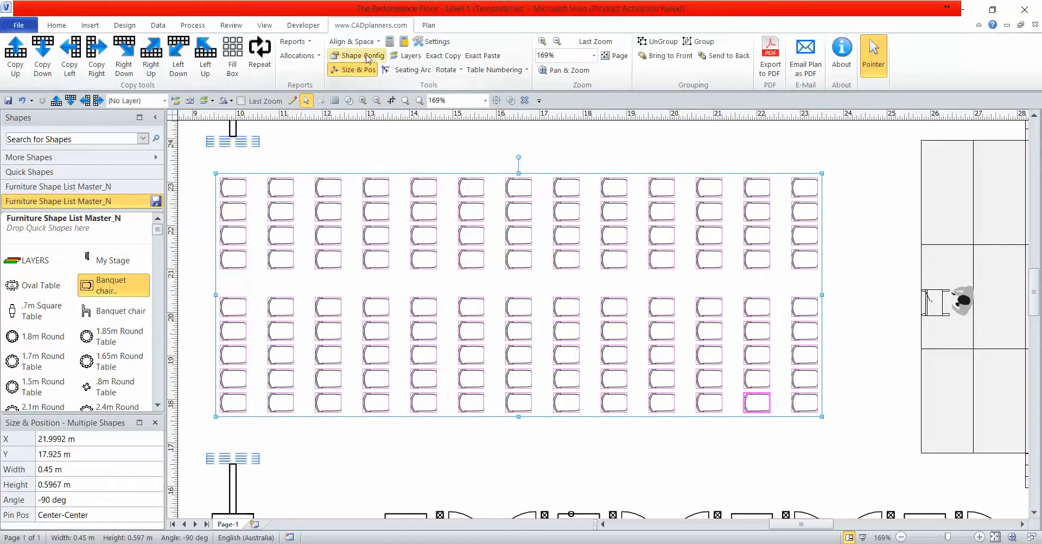
{"action": "left_click", "coordinate": [494, 70]}
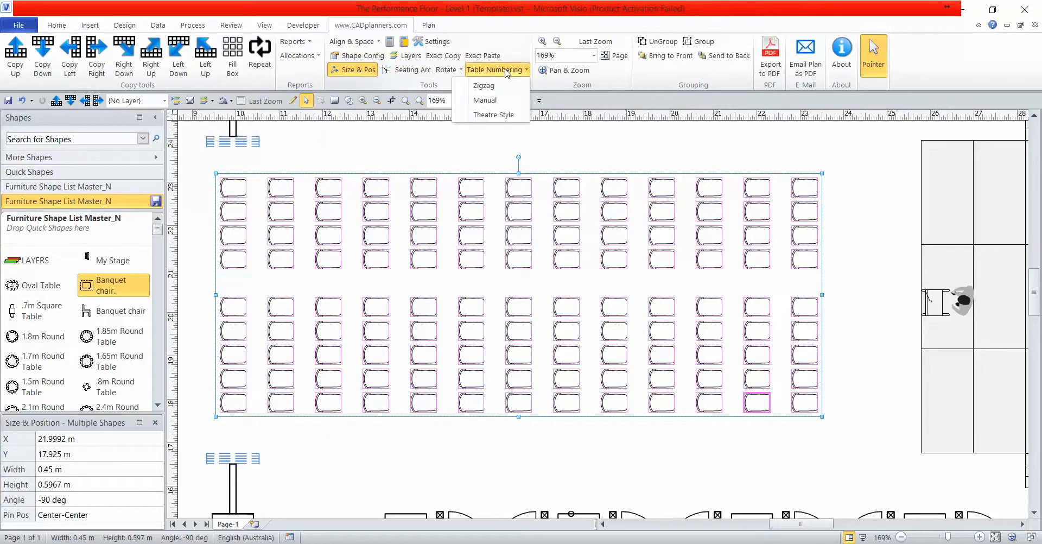
- Number the chairs theatre style: right to left, bottom to top, with row letters included
{"action": "left_click", "coordinate": [493, 114]}
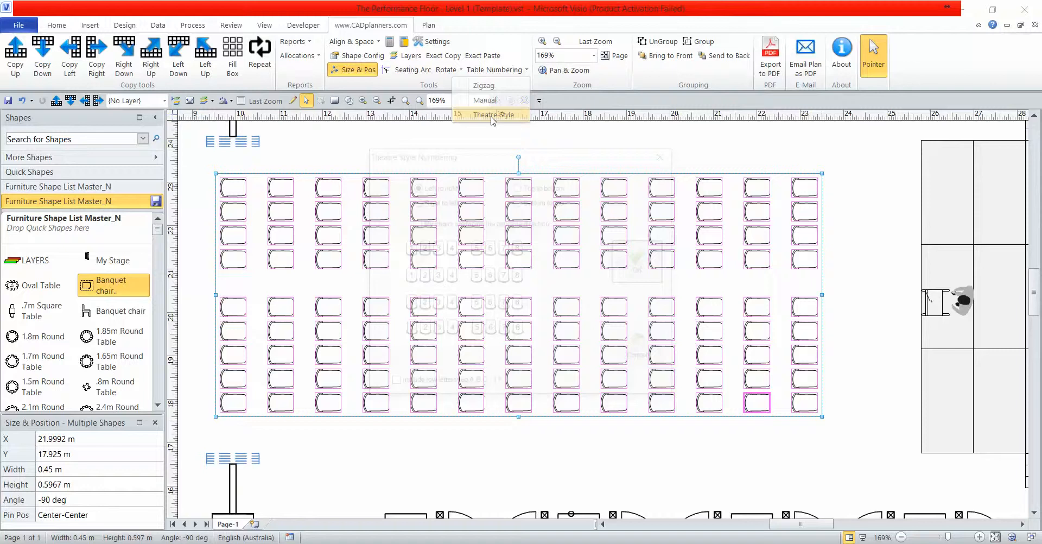
{"action": "left_click", "coordinate": [493, 114]}
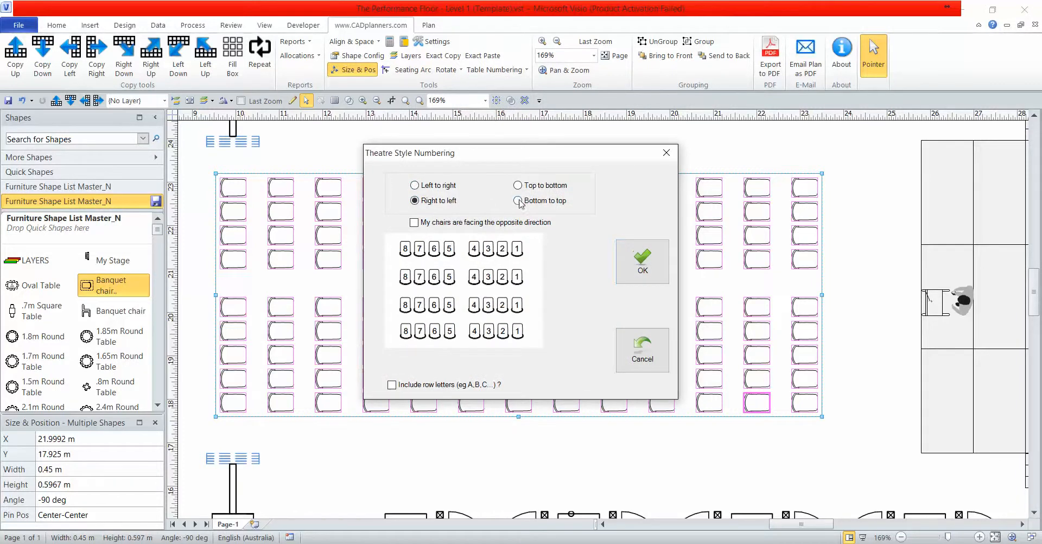
{"action": "left_click", "coordinate": [518, 199]}
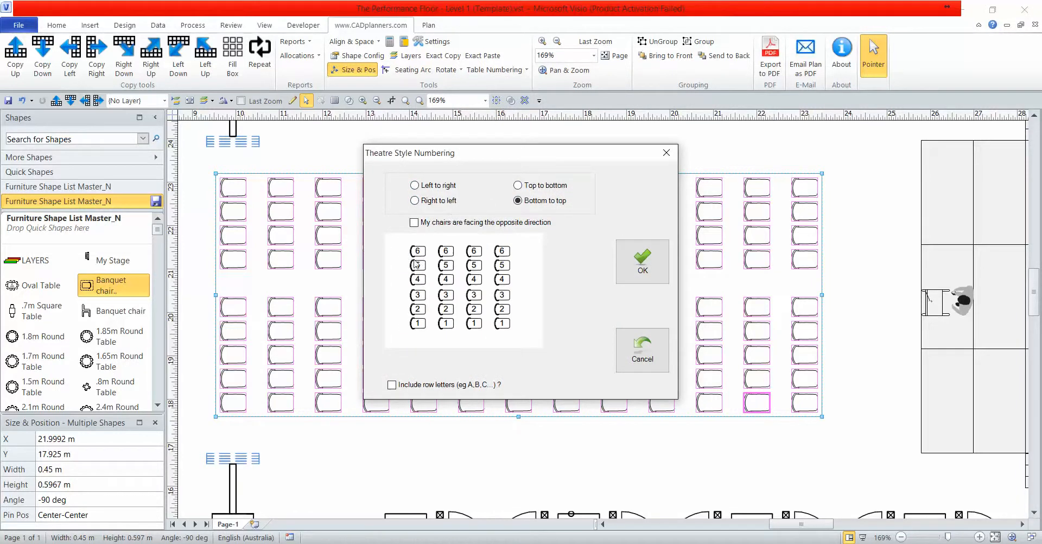
{"action": "left_click", "coordinate": [392, 384]}
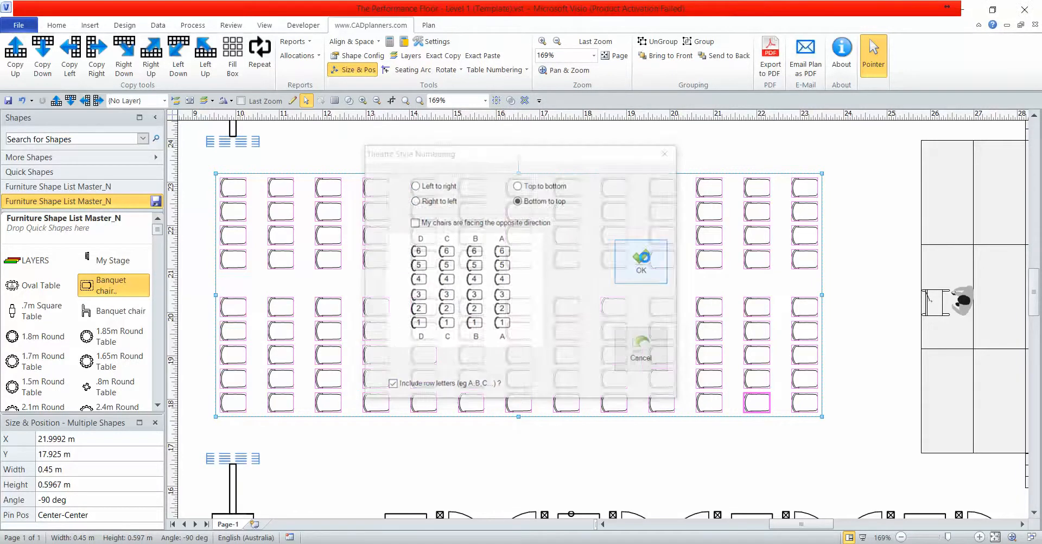
{"action": "left_click", "coordinate": [640, 265]}
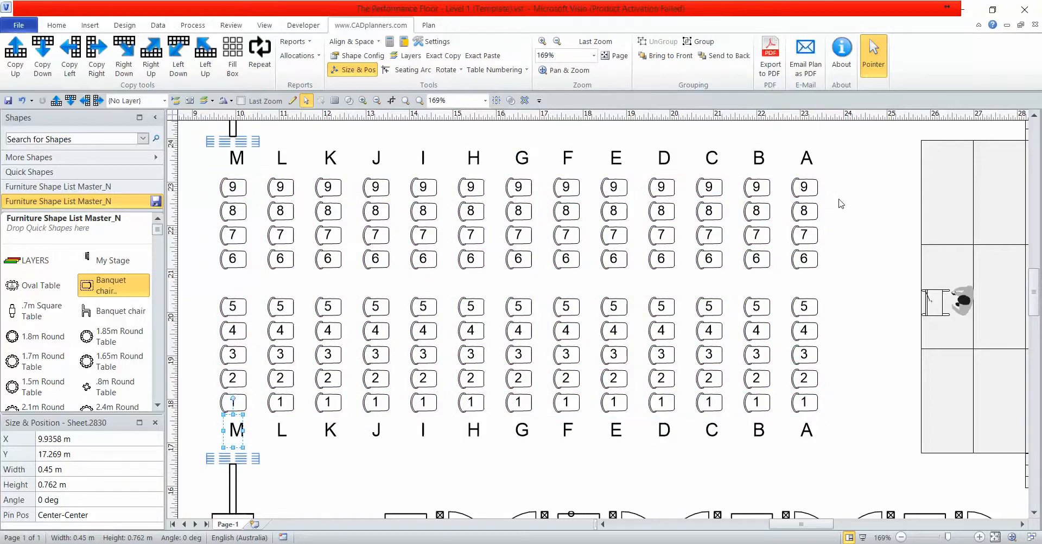
- Delete the whole numbered chair block from the hall
{"action": "left_click", "coordinate": [188, 137]}
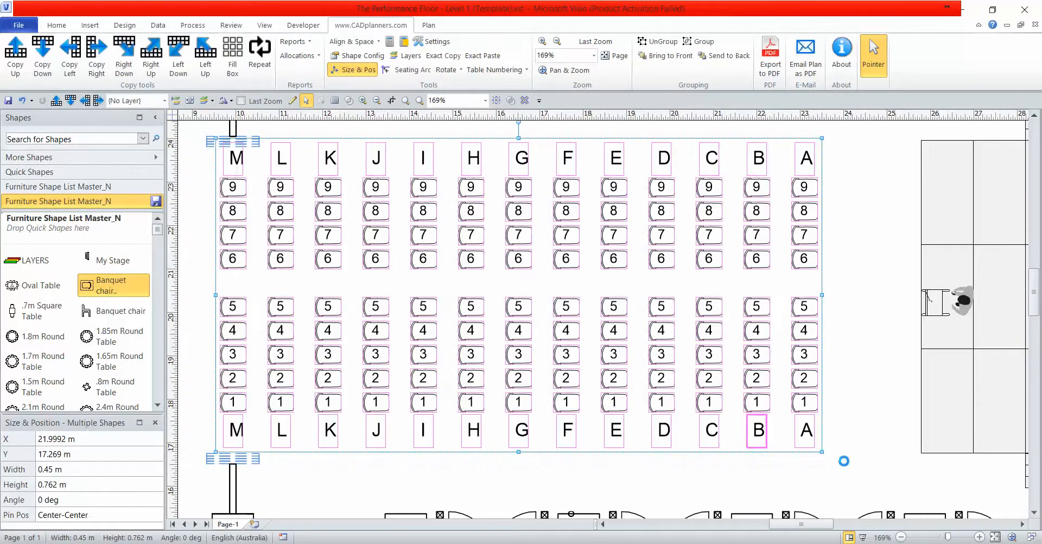
{"action": "key", "text": "Delete"}
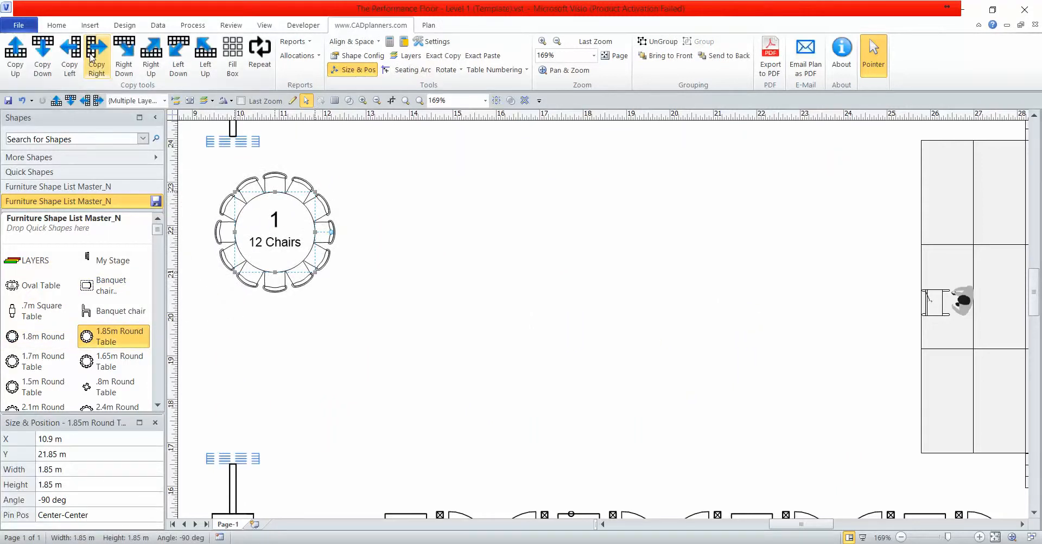
{"action": "left_click", "coordinate": [97, 56]}
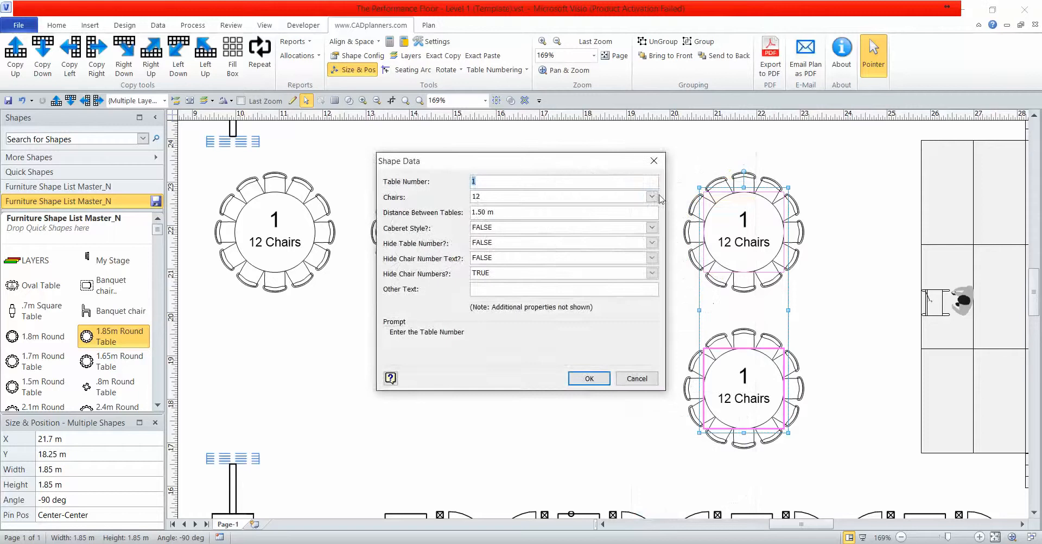
{"action": "left_click", "coordinate": [651, 196]}
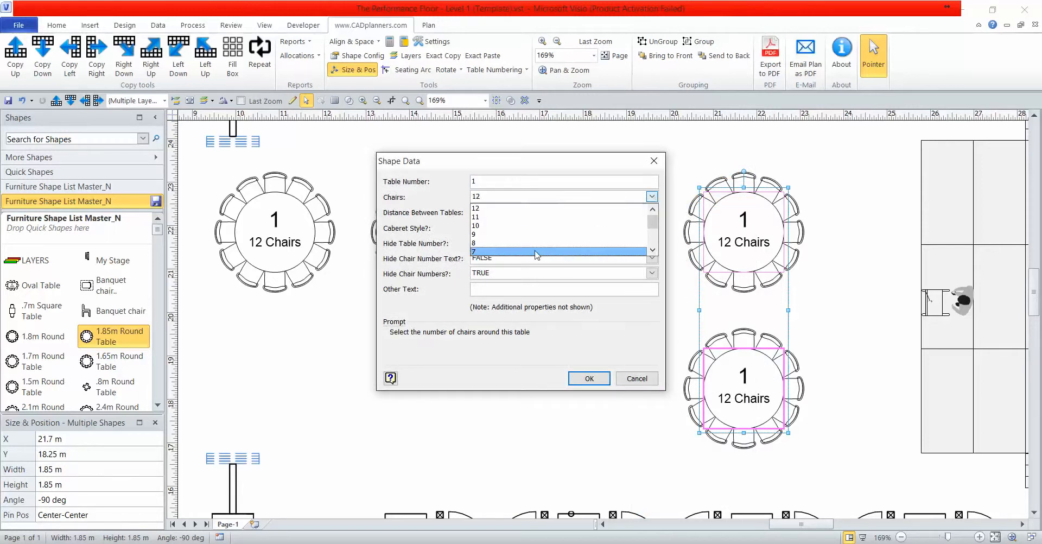
{"action": "left_click", "coordinate": [587, 378]}
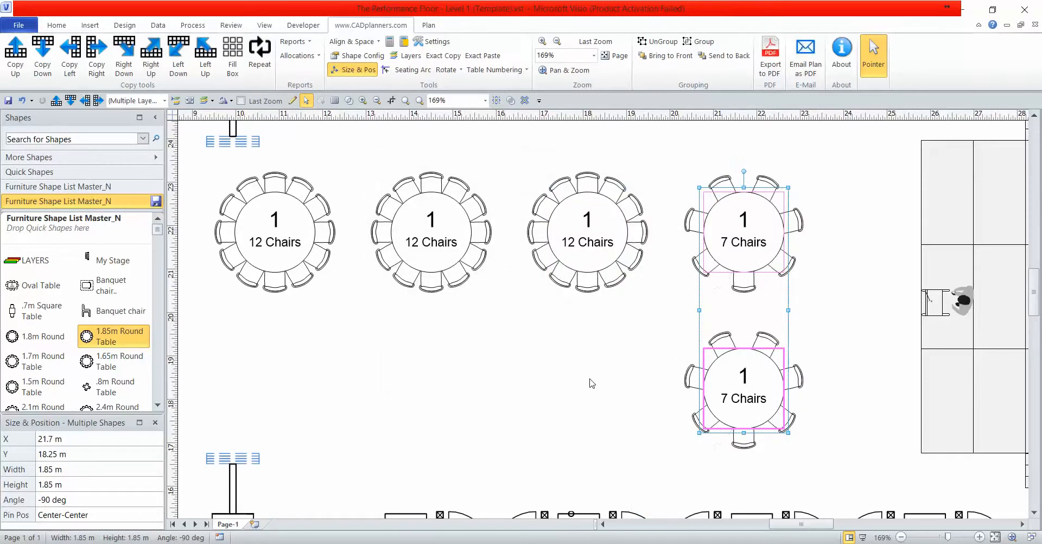
{"action": "left_click", "coordinate": [590, 383]}
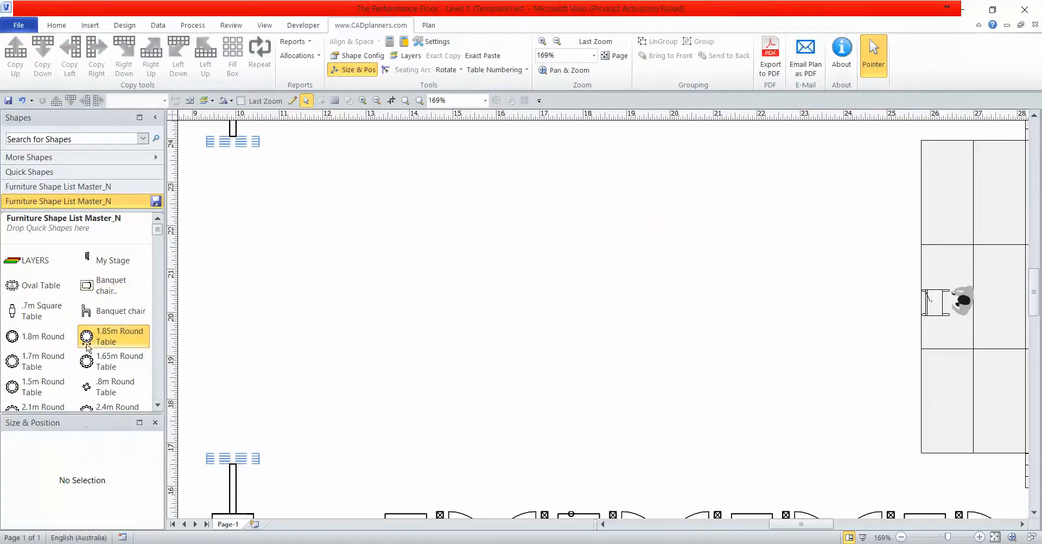
- Lay out eight 1.5 m round tables in a staggered two-row pattern
{"action": "left_click", "coordinate": [39, 386]}
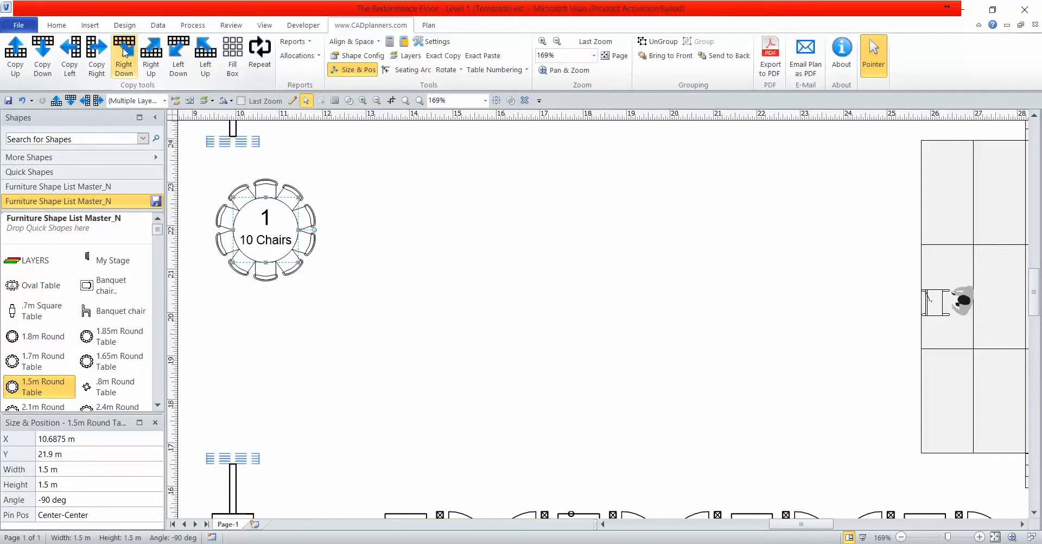
{"action": "left_click", "coordinate": [151, 54]}
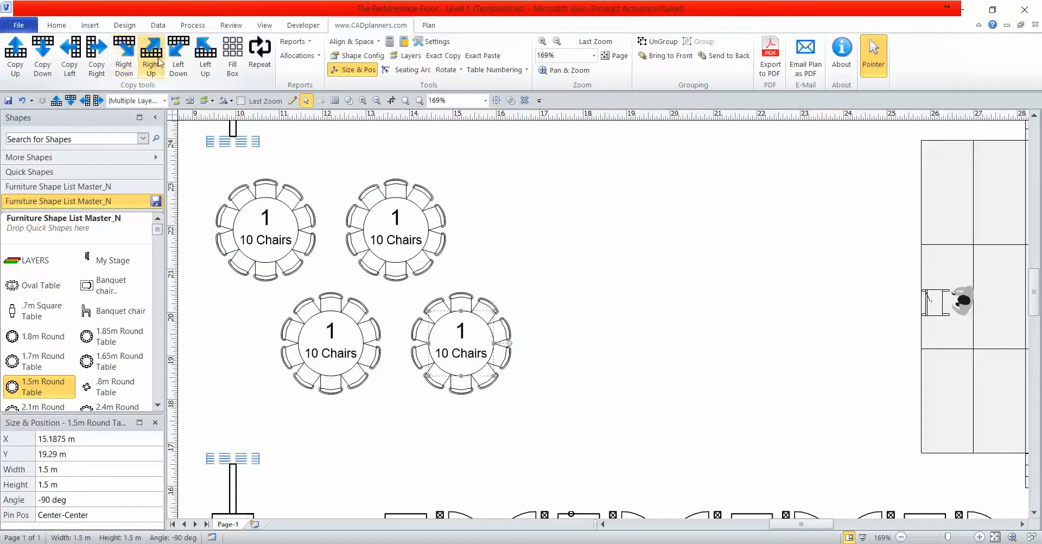
{"action": "left_click", "coordinate": [123, 55]}
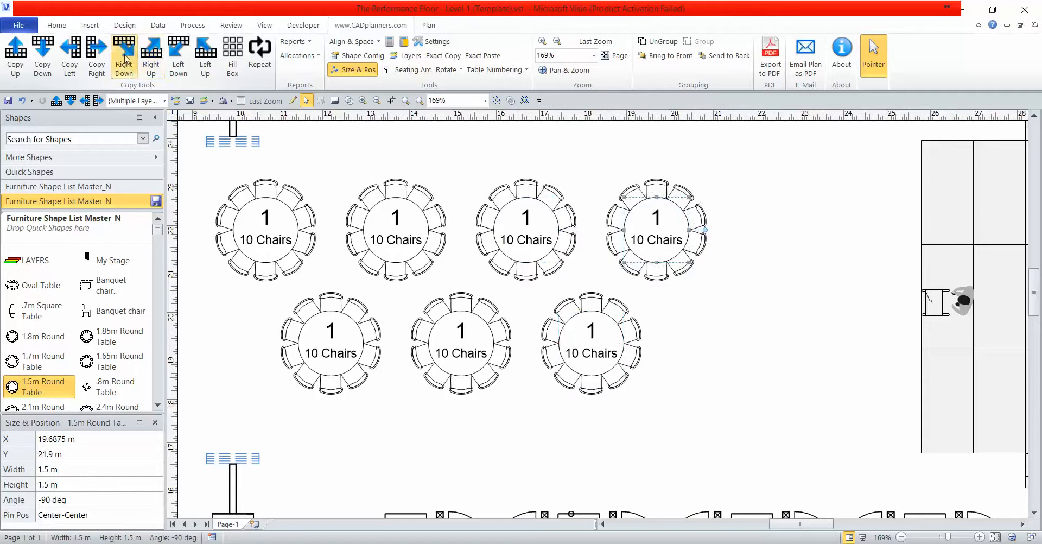
{"action": "left_click", "coordinate": [122, 52]}
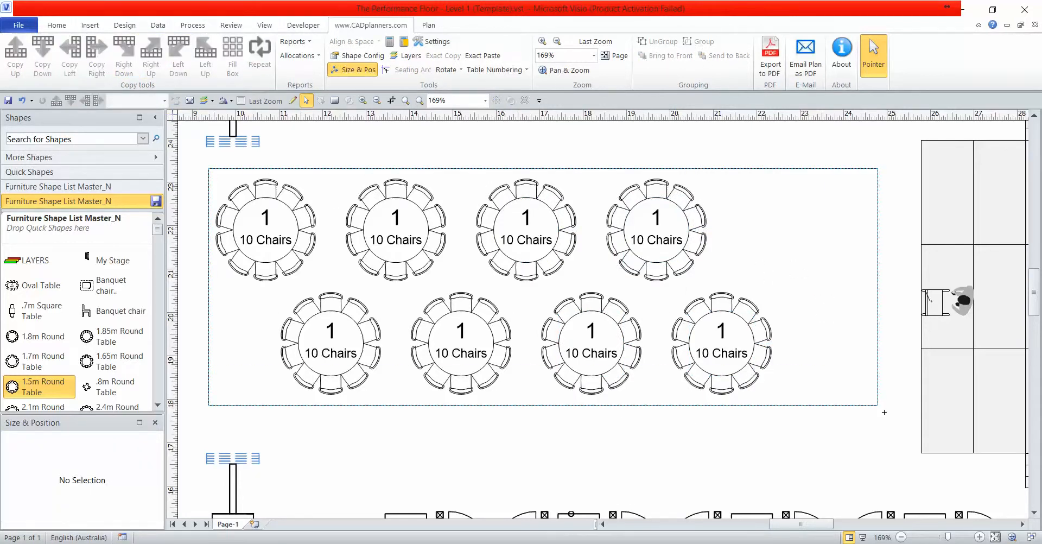
- Preview zigzag numbering orders for the tables: bottom row upward, then right to left from the top
{"action": "left_click", "coordinate": [495, 69]}
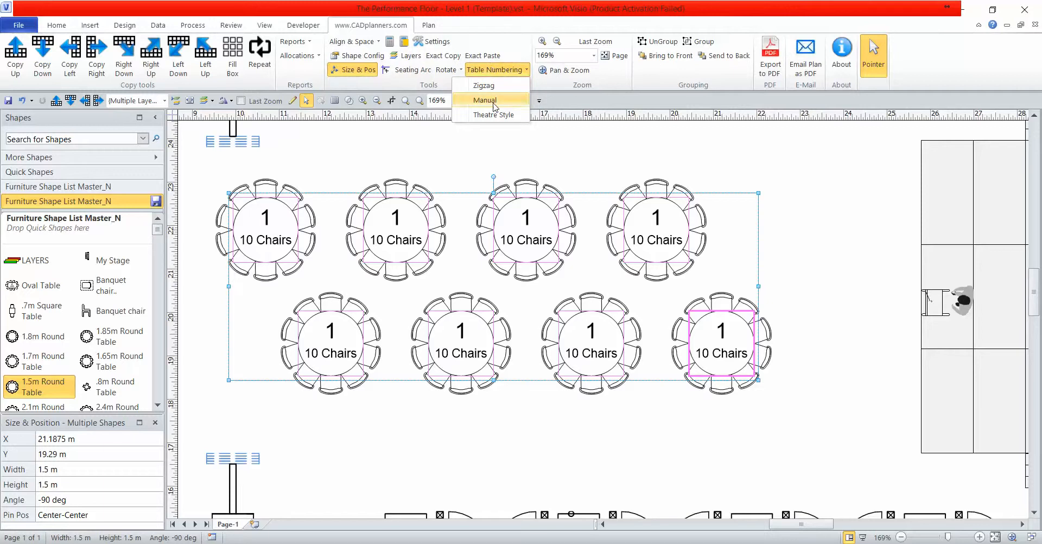
{"action": "left_click", "coordinate": [484, 85]}
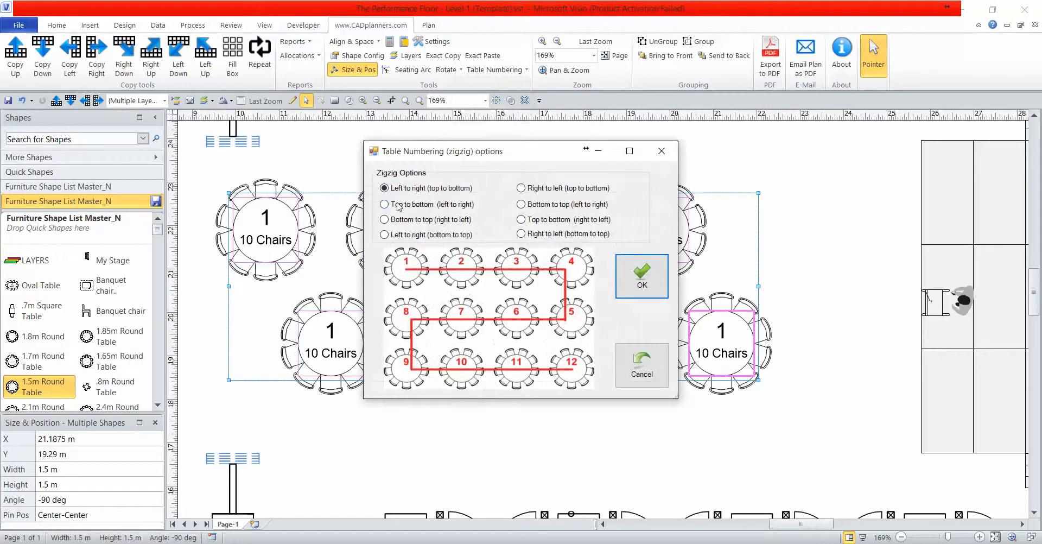
{"action": "left_click", "coordinate": [384, 235]}
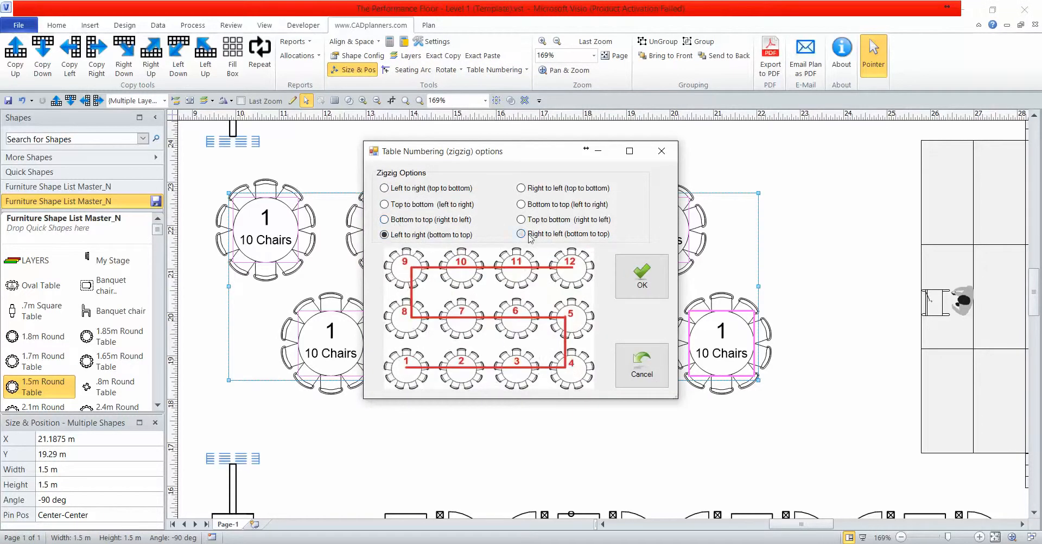
{"action": "left_click", "coordinate": [521, 188]}
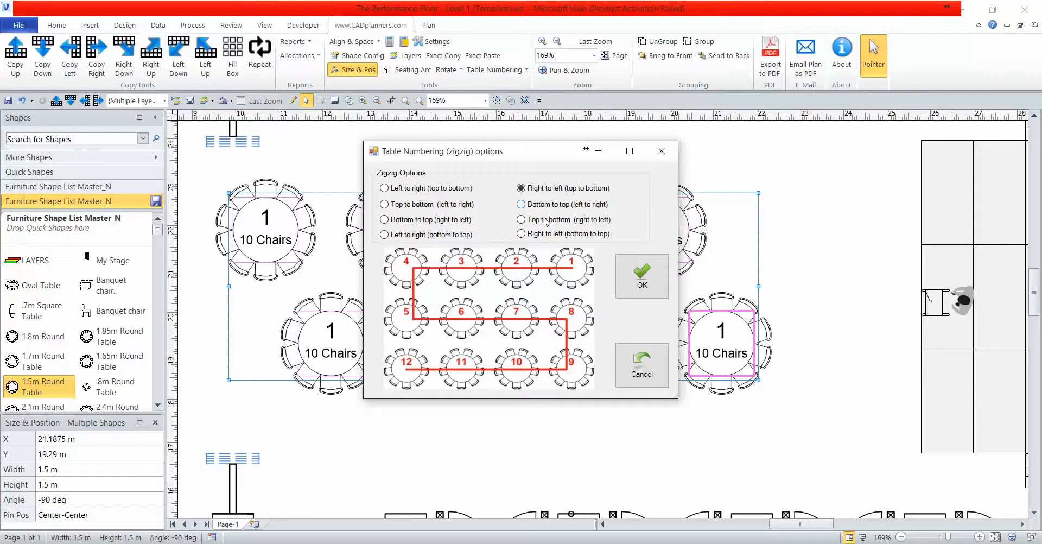
{"action": "left_click", "coordinate": [640, 276]}
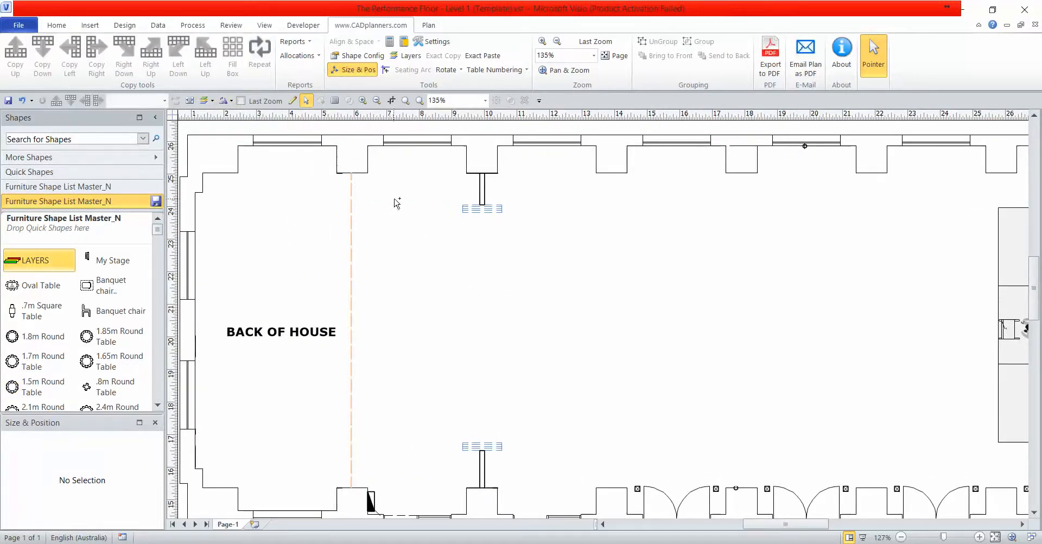
{"action": "left_click", "coordinate": [410, 55]}
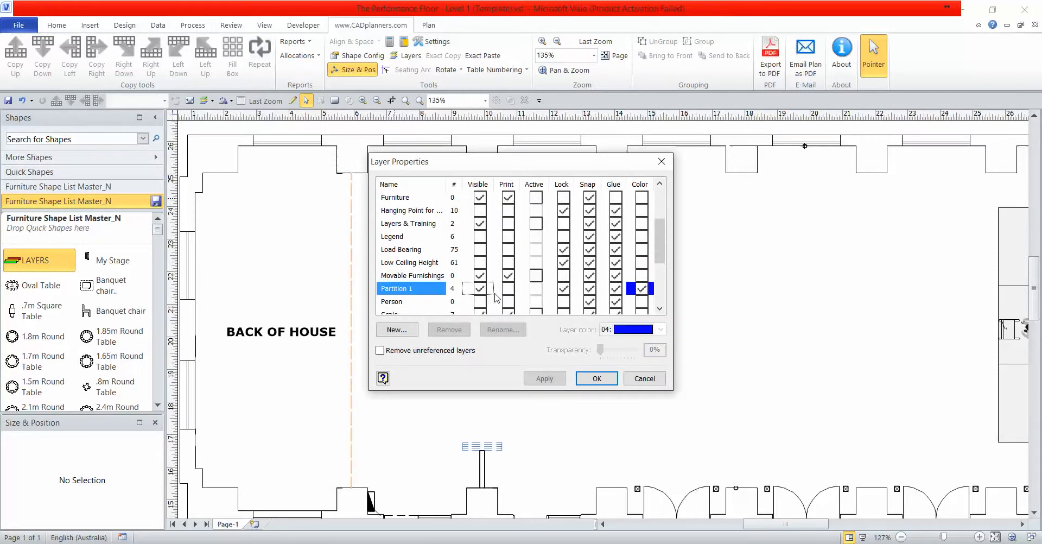
{"action": "left_click", "coordinate": [596, 377]}
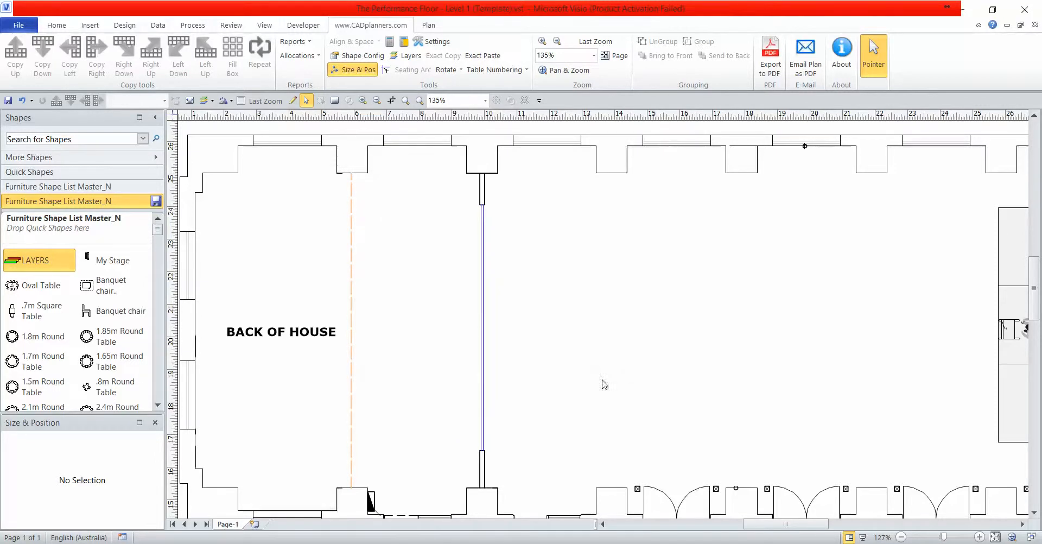
{"action": "mouse_move", "coordinate": [405, 195]}
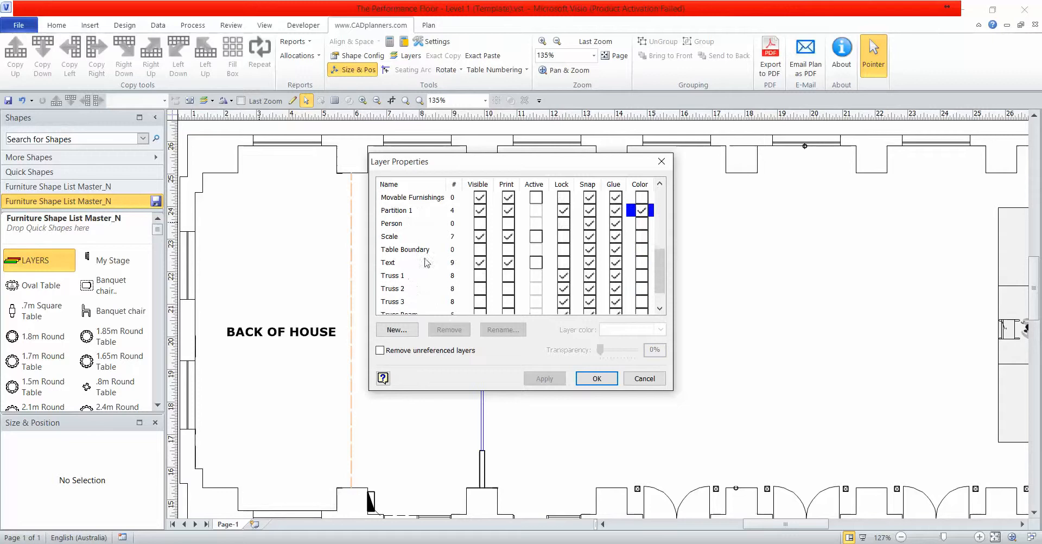
{"action": "scroll", "scroll_direction": "up", "scroll_amount": 3}
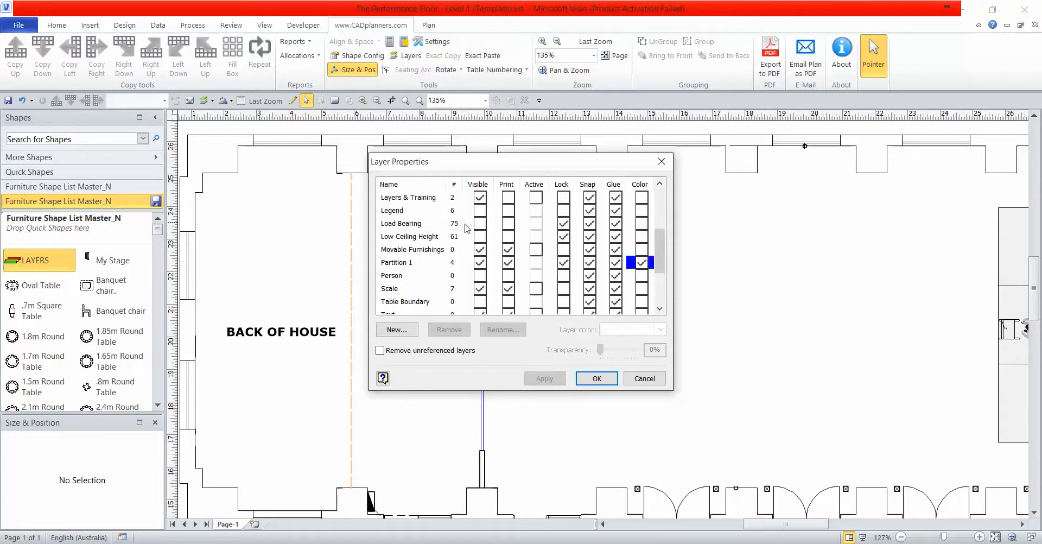
{"action": "mouse_move", "coordinate": [495, 269]}
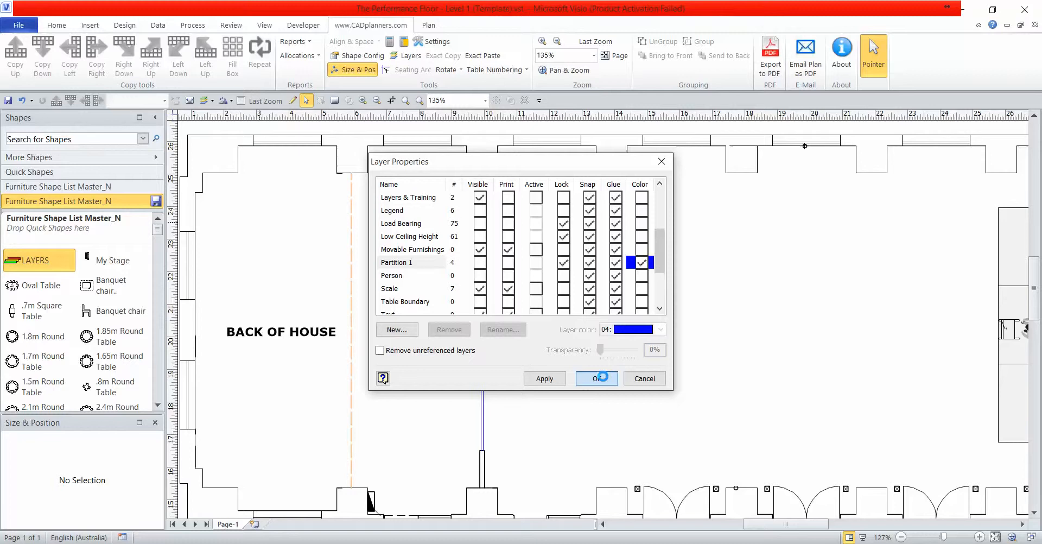
{"action": "left_click", "coordinate": [596, 378]}
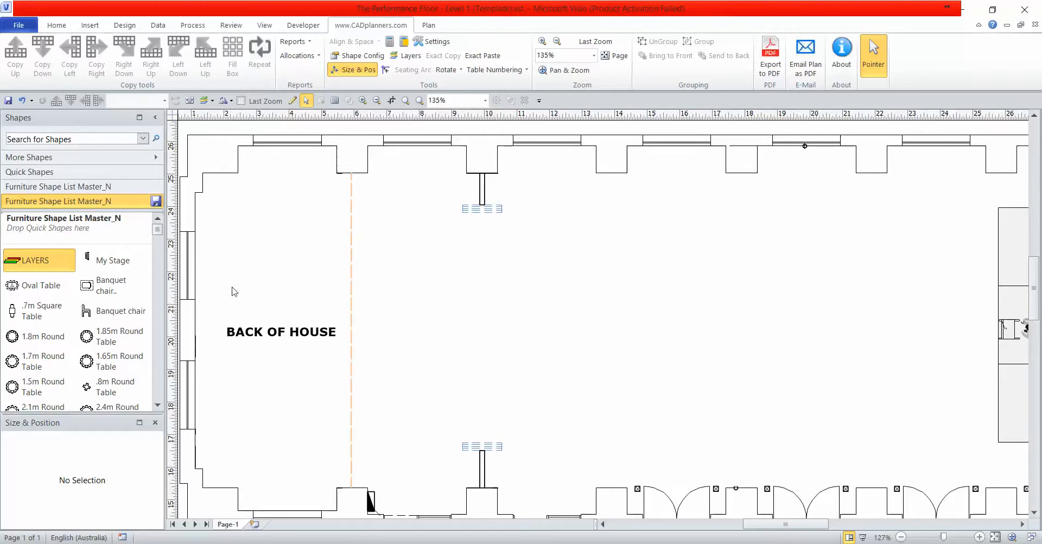
- Make the Hanging Point, Low Ceiling Height, truss and Truss Beam layers visible
{"action": "left_click", "coordinate": [411, 55]}
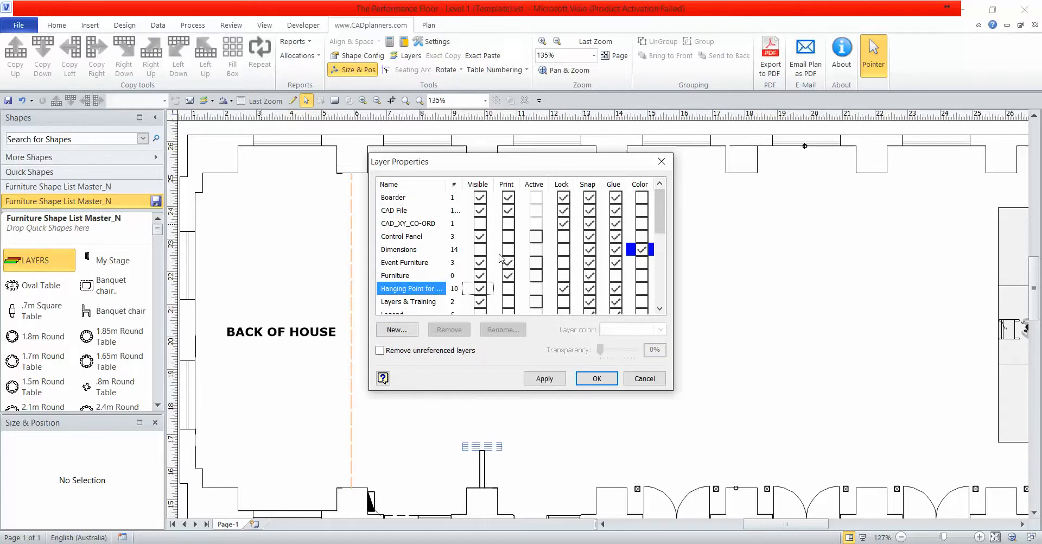
{"action": "scroll", "scroll_direction": "down", "scroll_amount": 3}
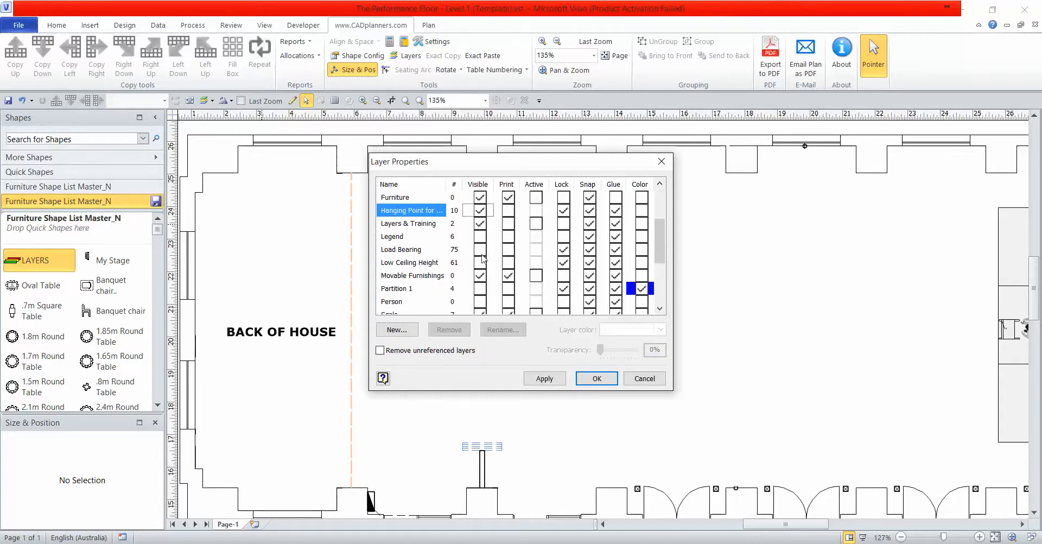
{"action": "left_click", "coordinate": [410, 262]}
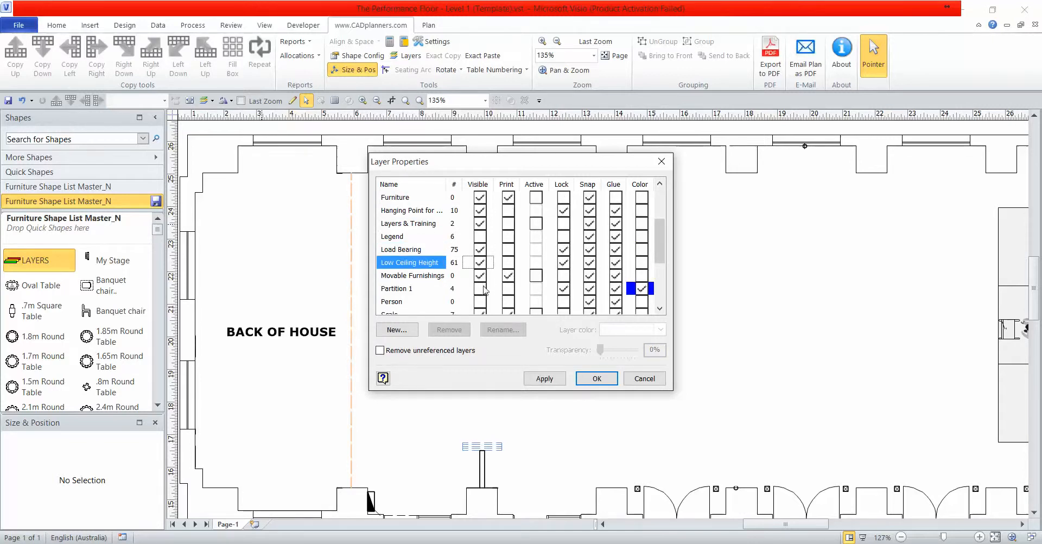
{"action": "left_click", "coordinate": [396, 289]}
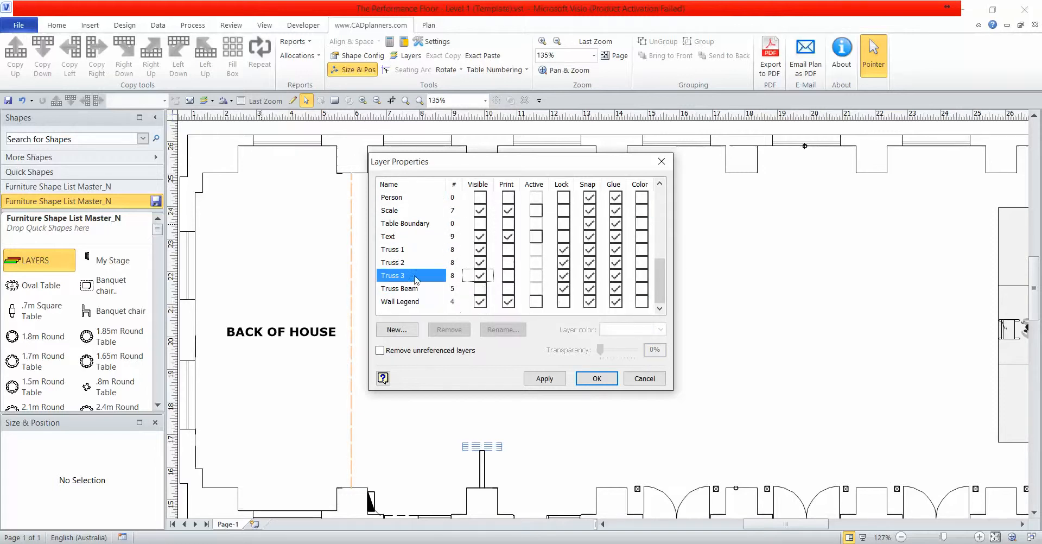
{"action": "left_click", "coordinate": [399, 287]}
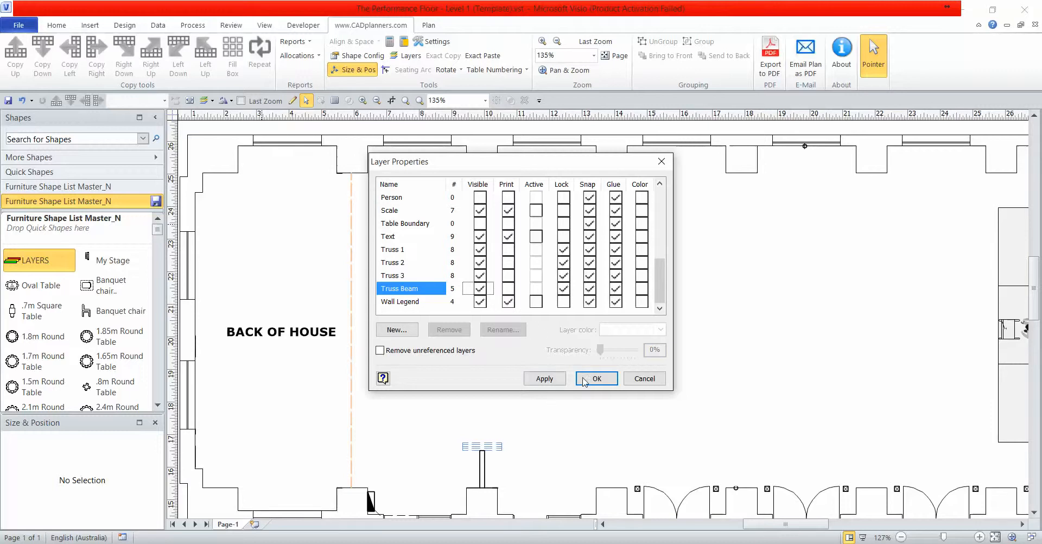
{"action": "mouse_move", "coordinate": [596, 378]}
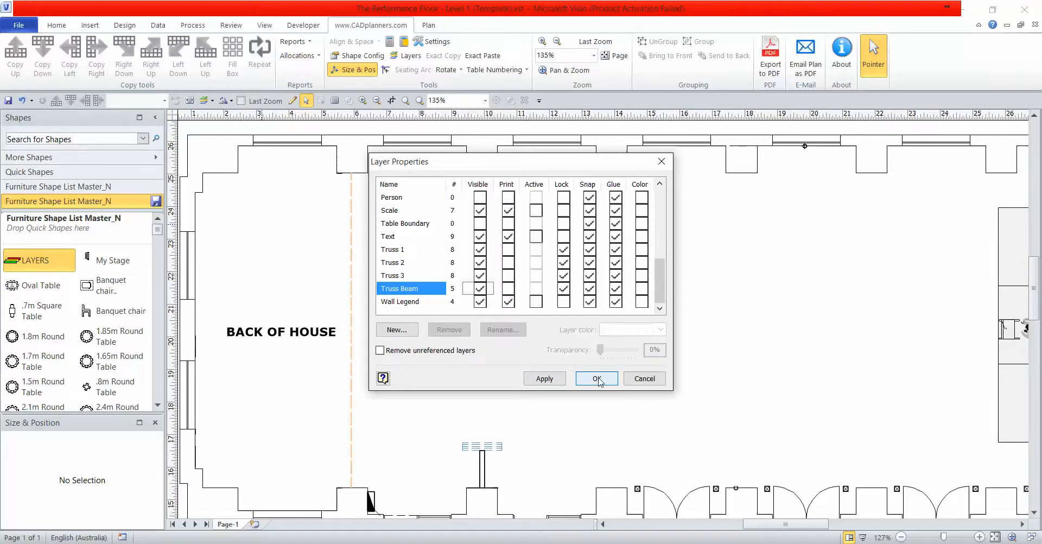
{"action": "left_click", "coordinate": [596, 378]}
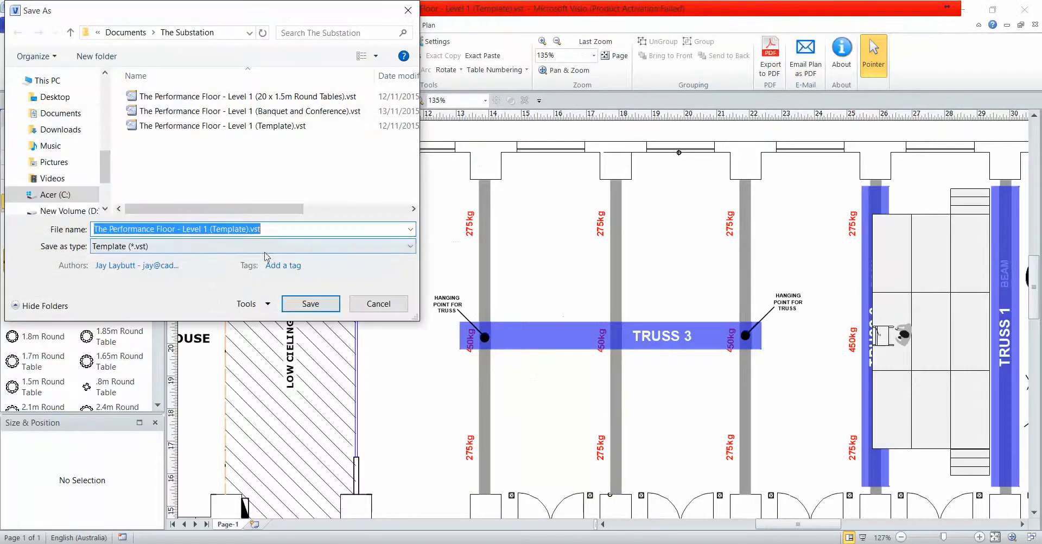
- Browse Save As formats including AutoCAD Drawing, cancel, then show the Dimensions layer
{"action": "left_click", "coordinate": [408, 246]}
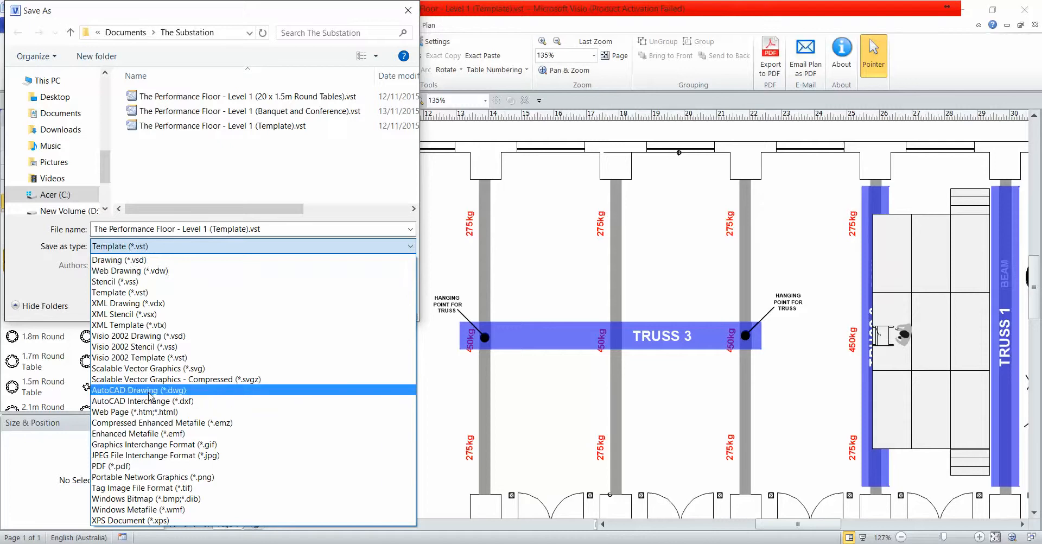
{"action": "left_click", "coordinate": [138, 391]}
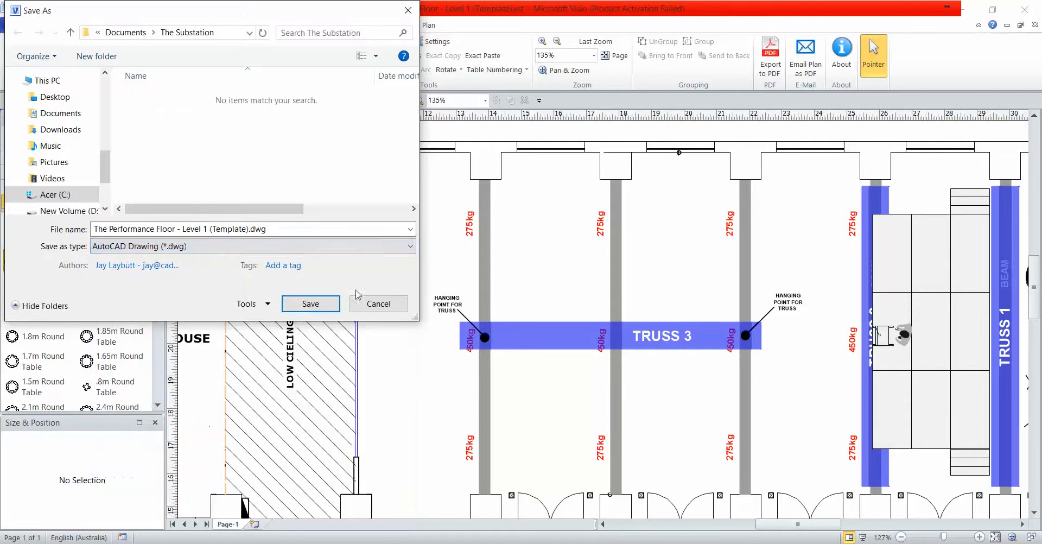
{"action": "left_click", "coordinate": [310, 303]}
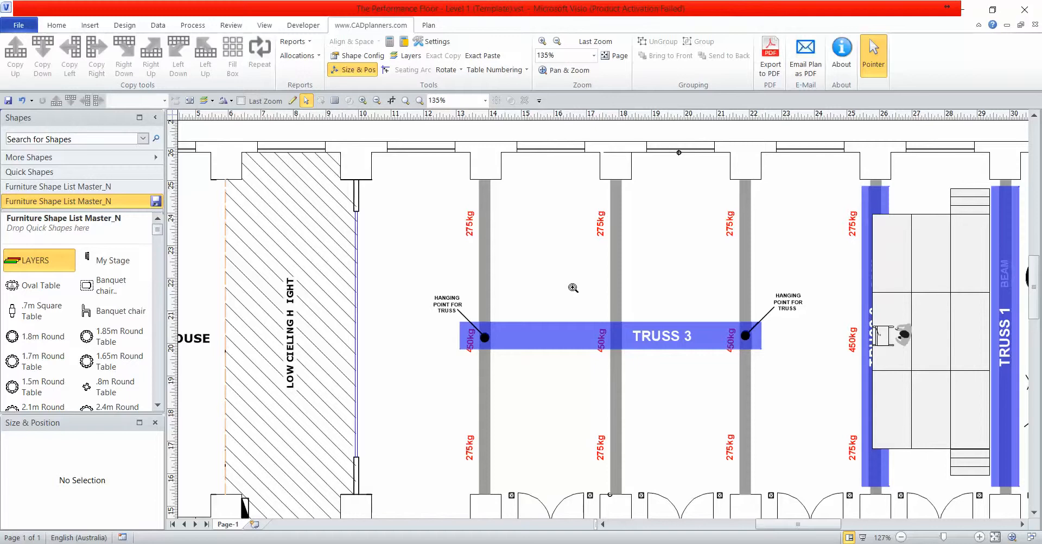
{"action": "mouse_move", "coordinate": [13, 259]}
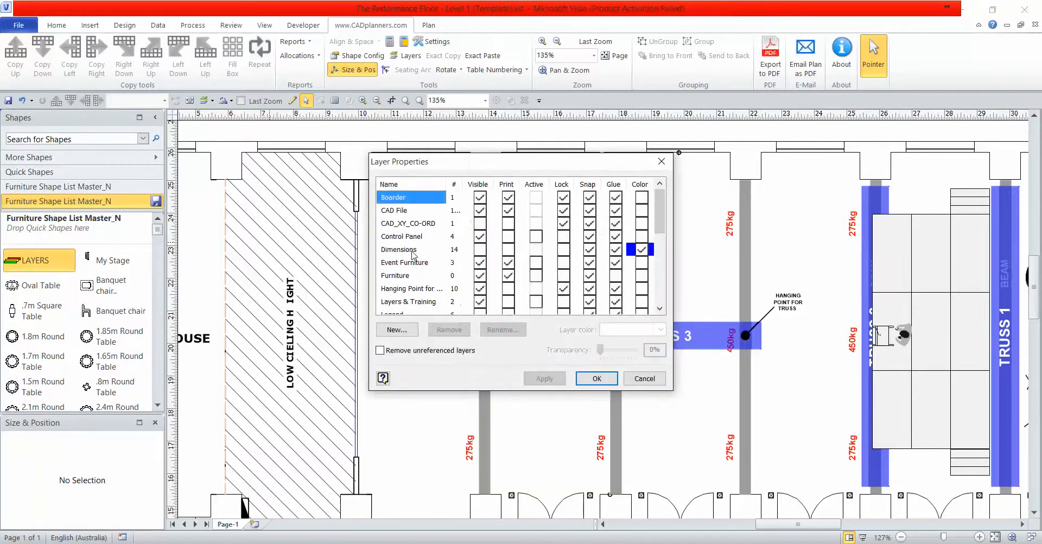
{"action": "left_click", "coordinate": [595, 378]}
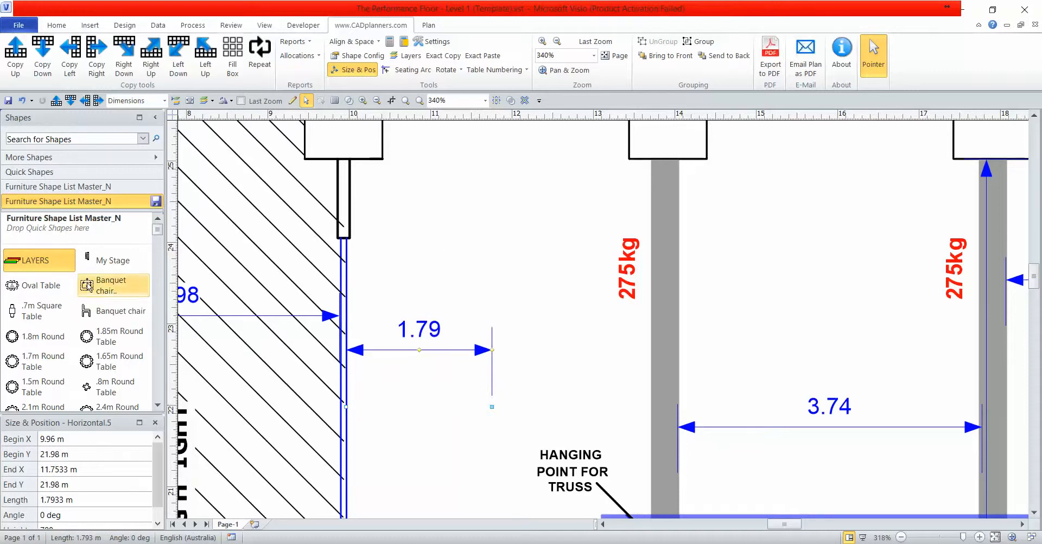
- Place a Banquet chair beside the wall and stretch the 1.79 m dimension line to it, reading 2.29 m
{"action": "left_click", "coordinate": [517, 351]}
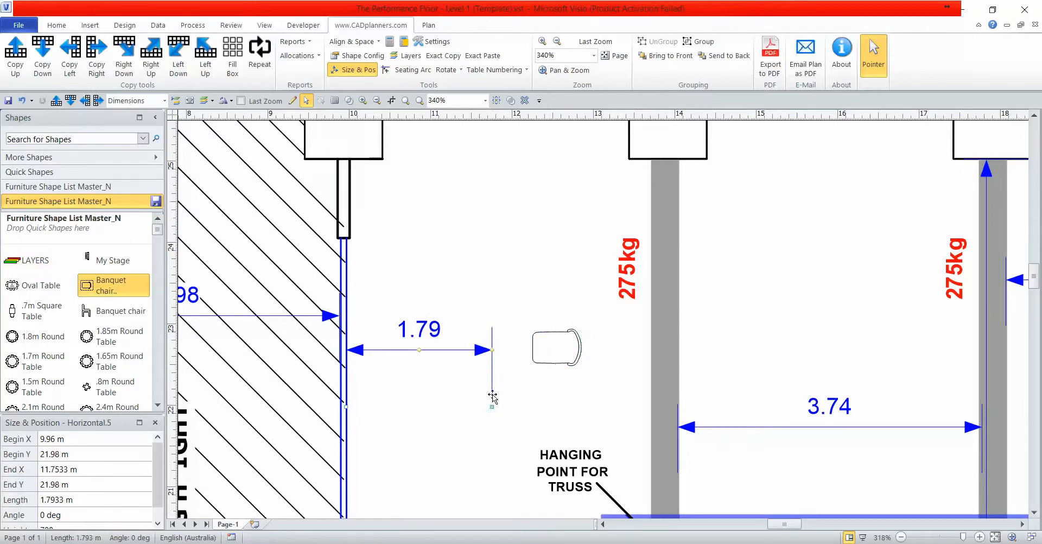
{"action": "left_click_drag", "start_coordinate": [491, 350], "coordinate": [532, 349]}
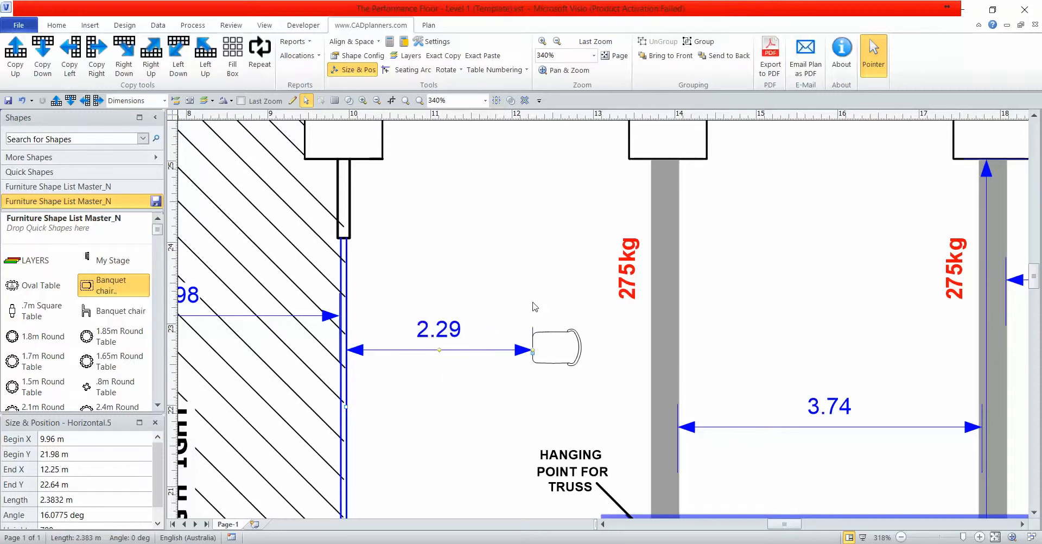
{"action": "mouse_move", "coordinate": [522, 298]}
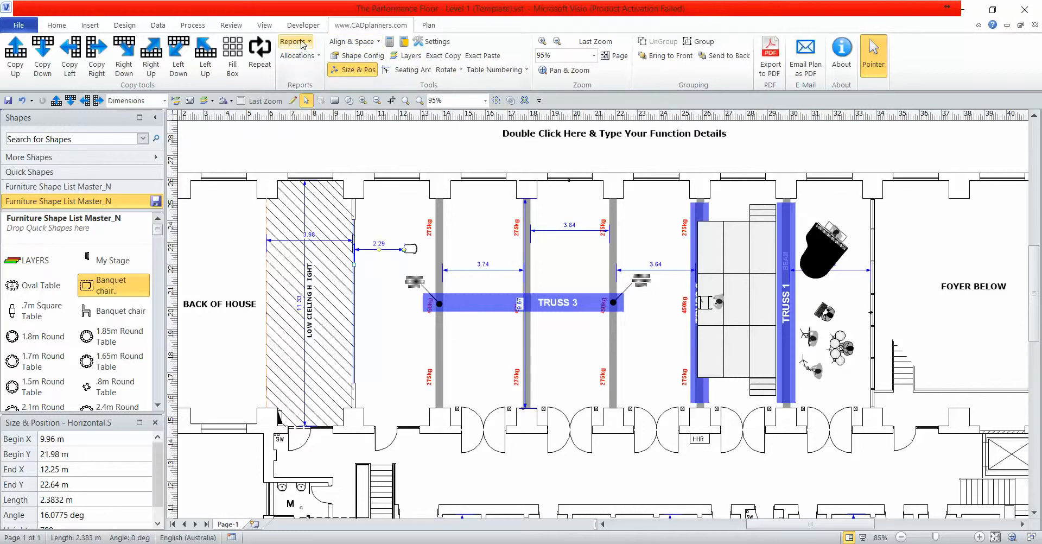
{"action": "left_click", "coordinate": [292, 42]}
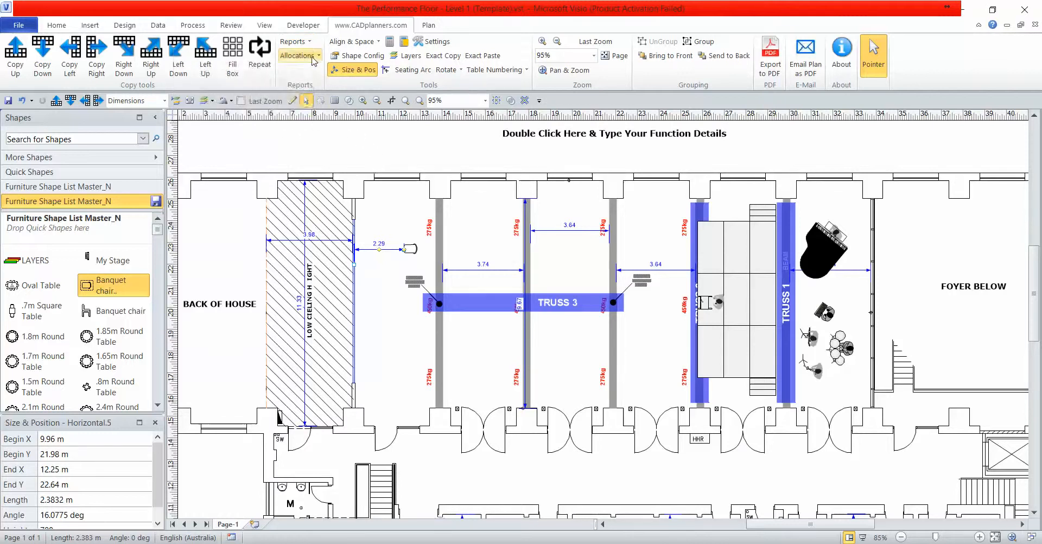
{"action": "left_click", "coordinate": [297, 55]}
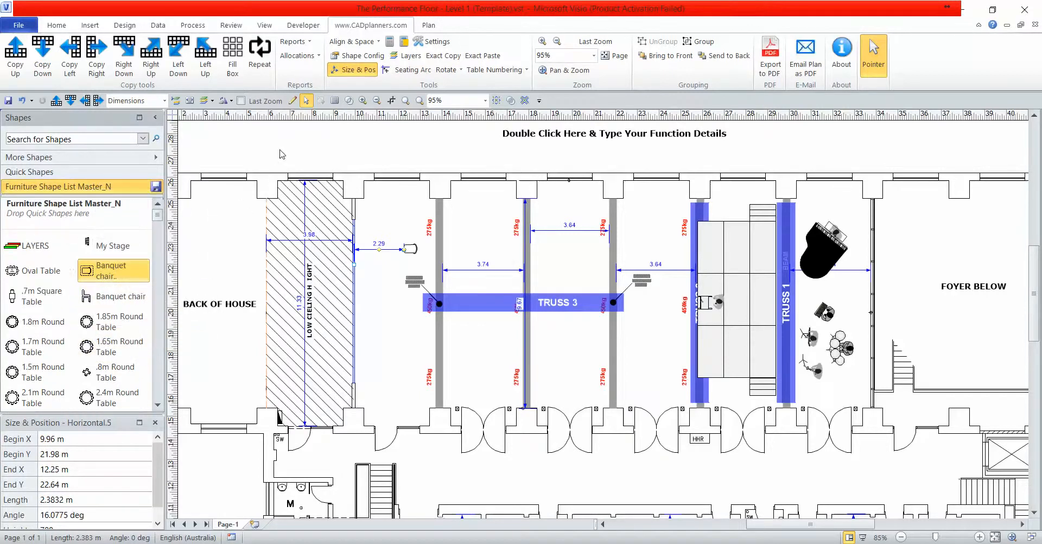
{"action": "left_click", "coordinate": [397, 186]}
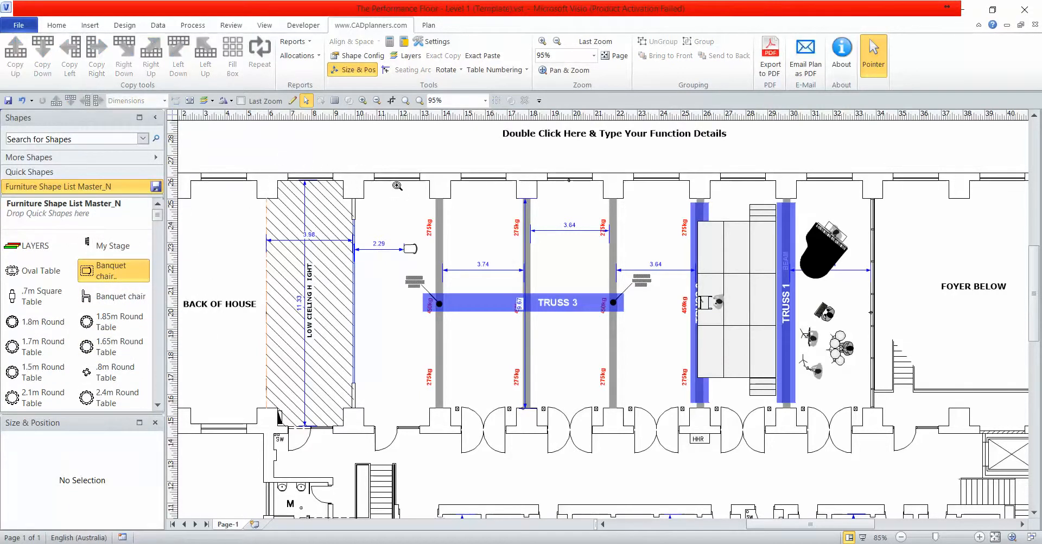